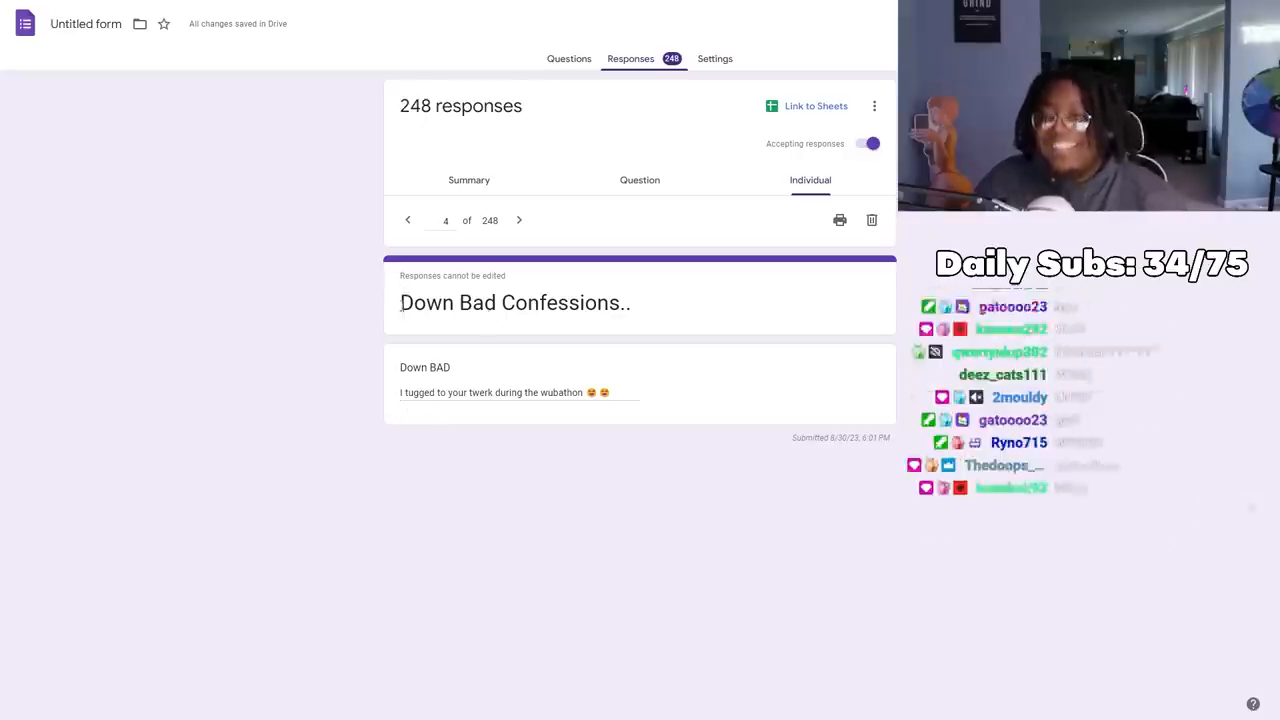
# Step forward four confessions one at a time, reading each, until response 10 of 253 shows
pyautogui.click(518, 220)
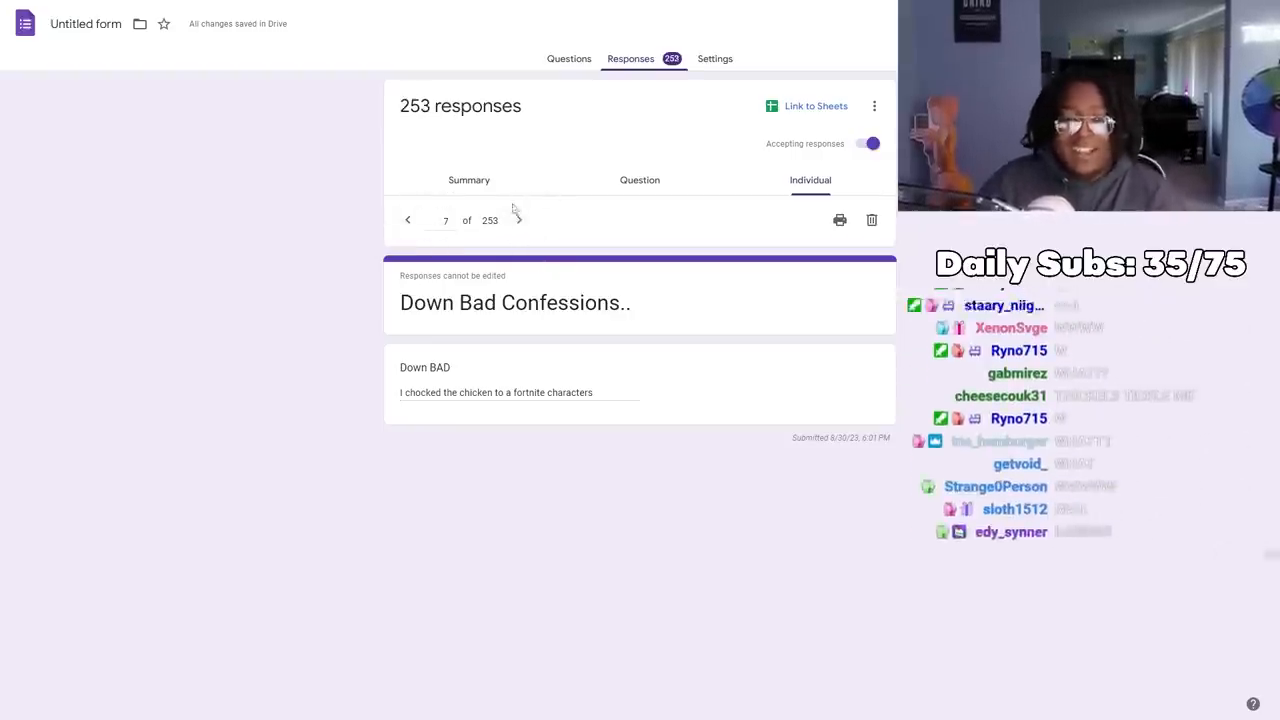
pyautogui.click(518, 220)
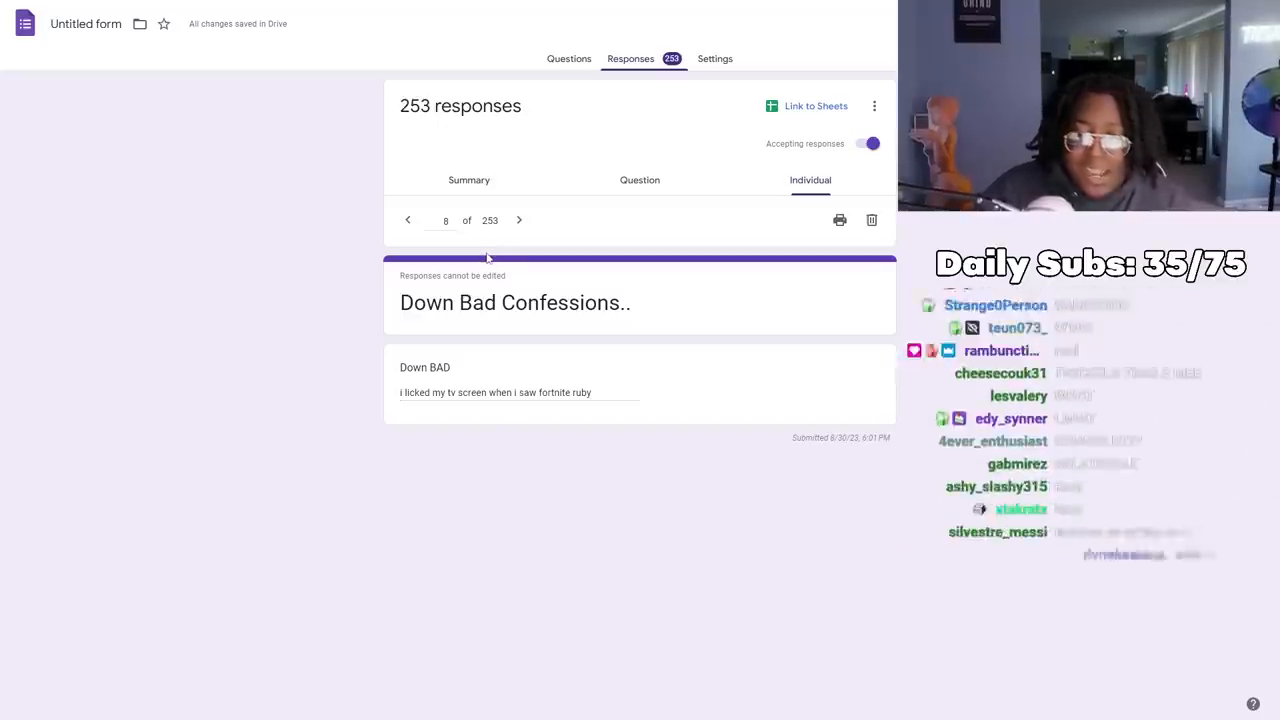
pyautogui.click(518, 220)
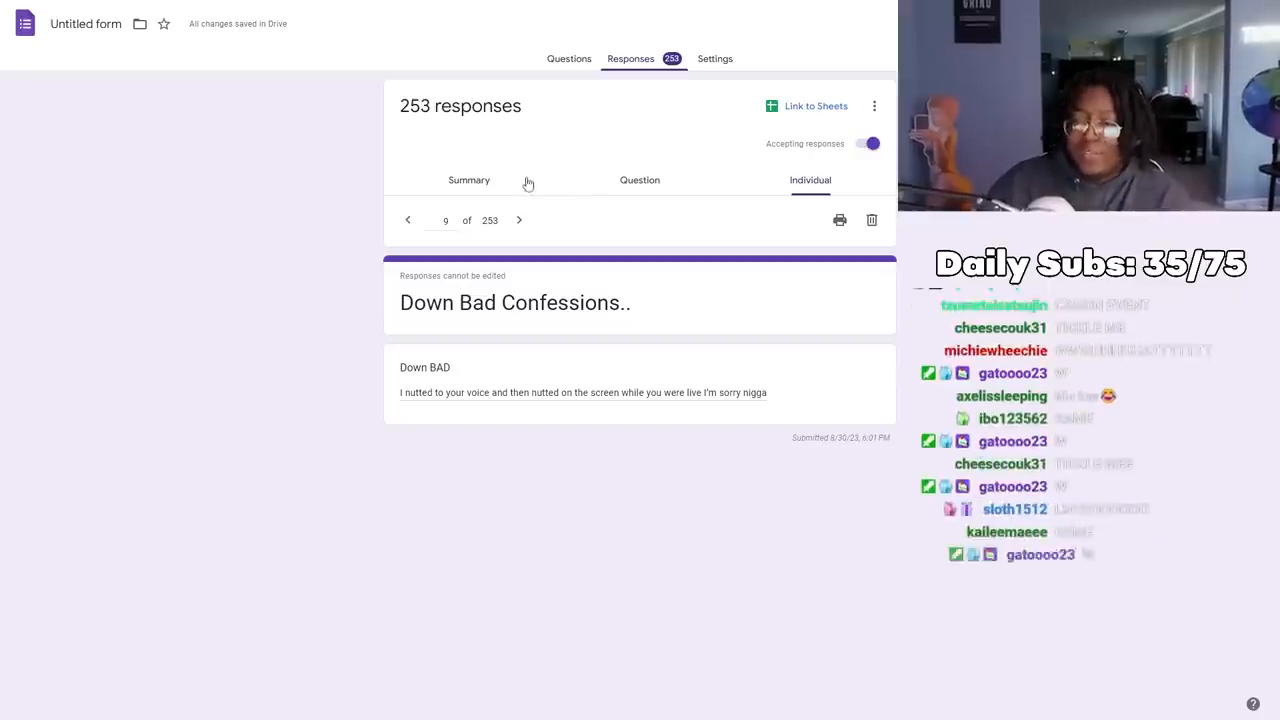
pyautogui.click(518, 220)
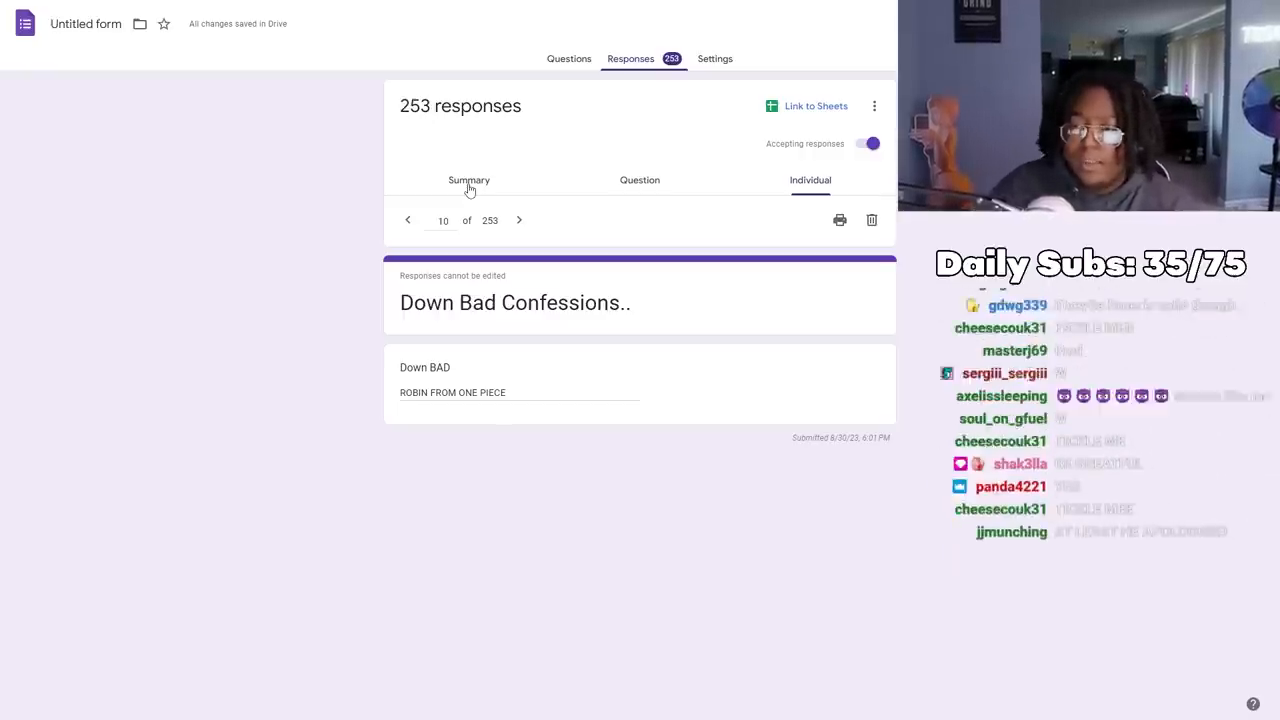
# Read on through five more confessions, landing on response 20 as the total reaches 263
pyautogui.click(518, 220)
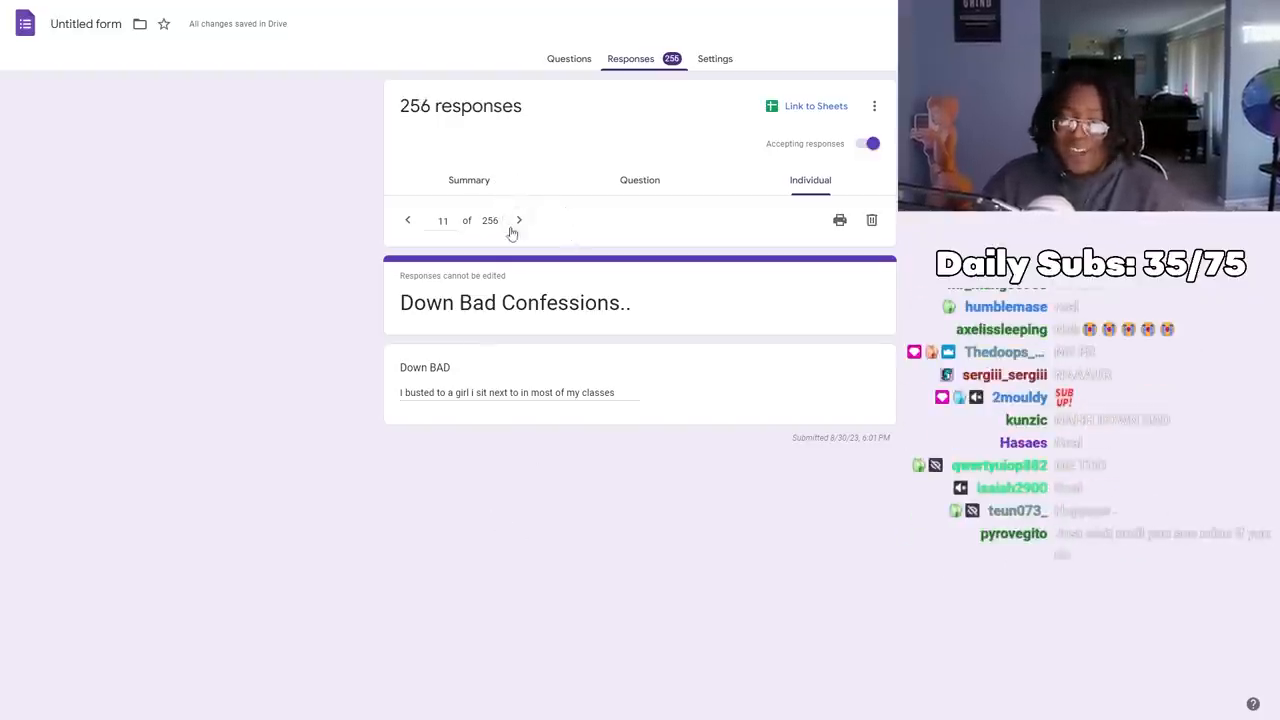
pyautogui.click(518, 220)
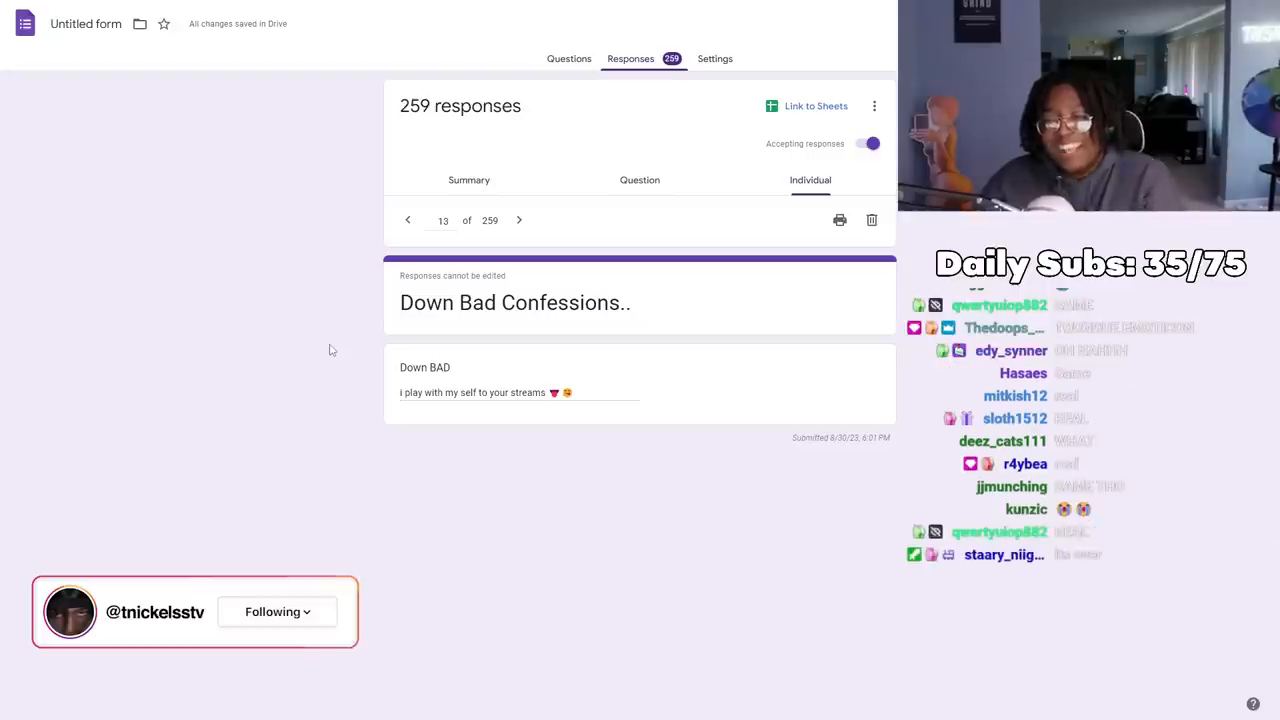
pyautogui.click(518, 220)
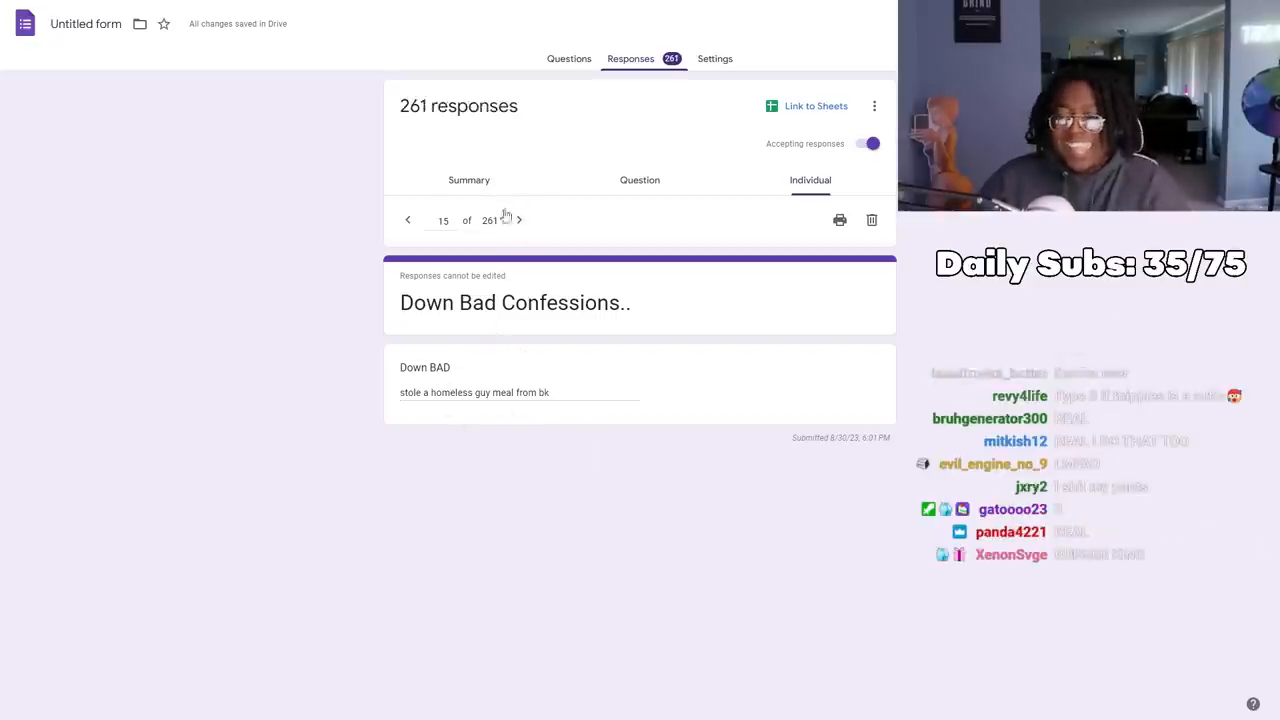
pyautogui.click(518, 220)
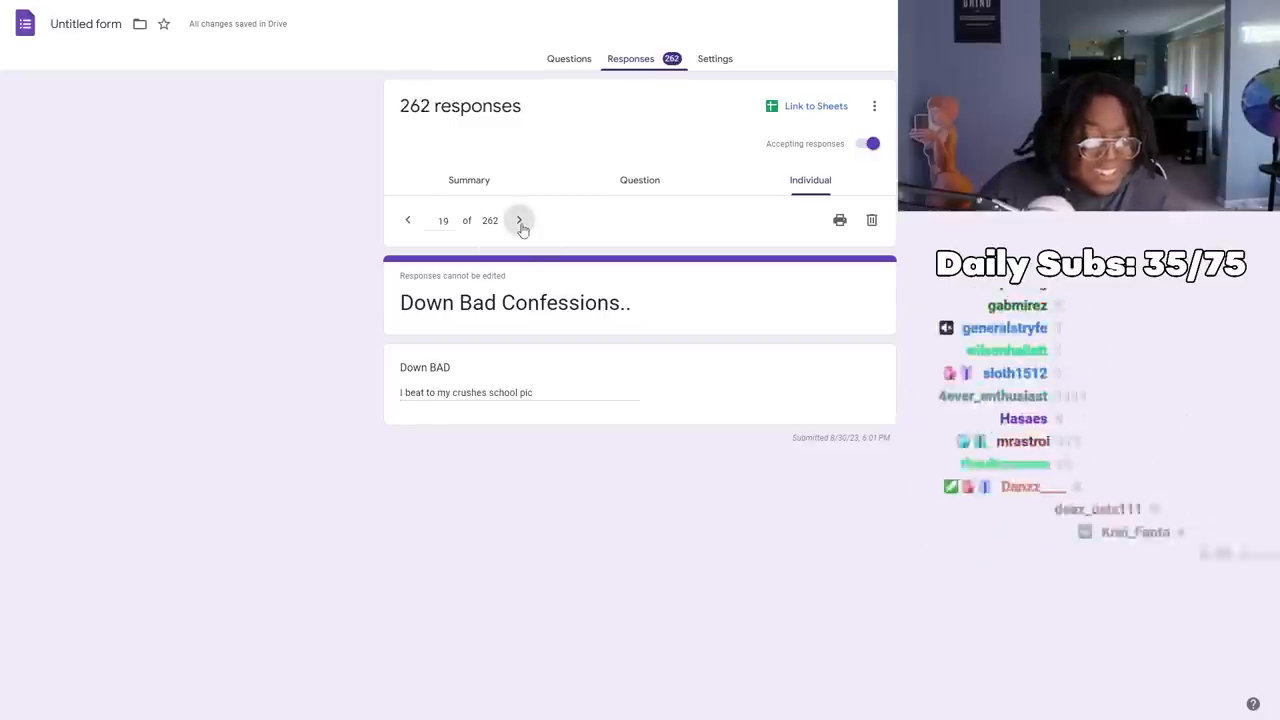
pyautogui.click(520, 220)
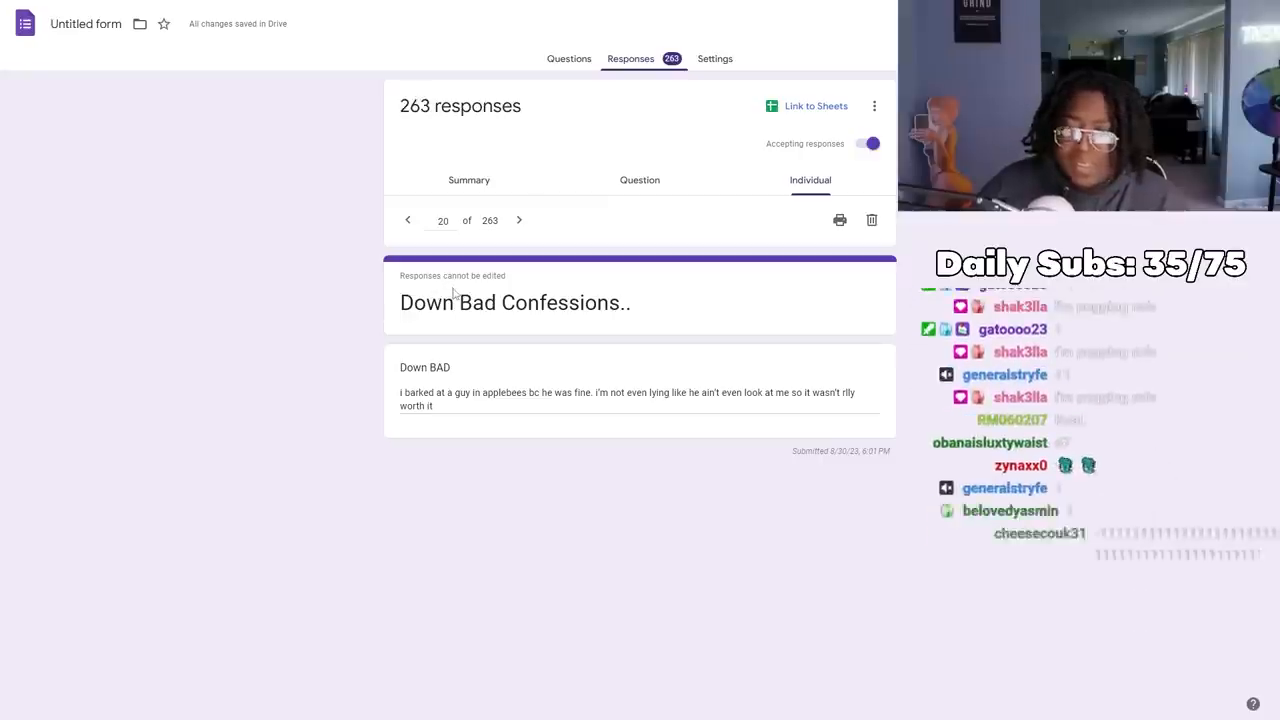
# Highlight the last words of the current confession, then read ahead four responses to 25 of 266
pyautogui.doubleClick(428, 302)
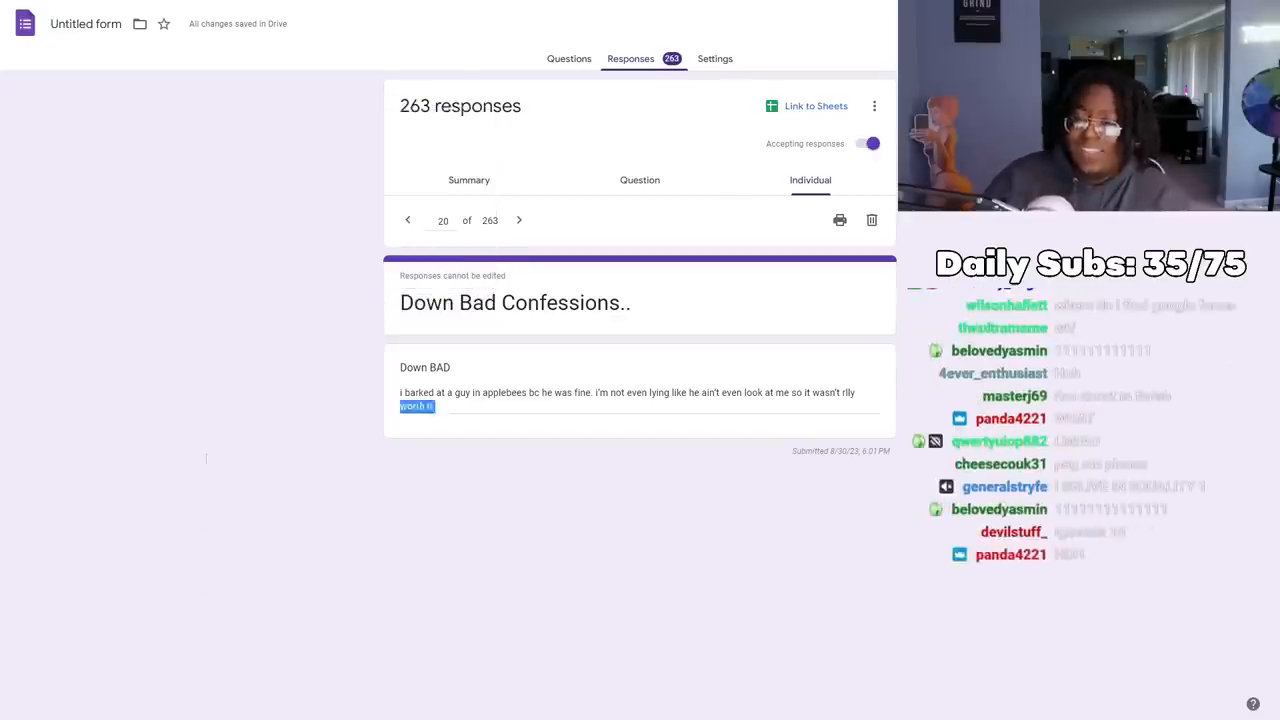
pyautogui.click(518, 220)
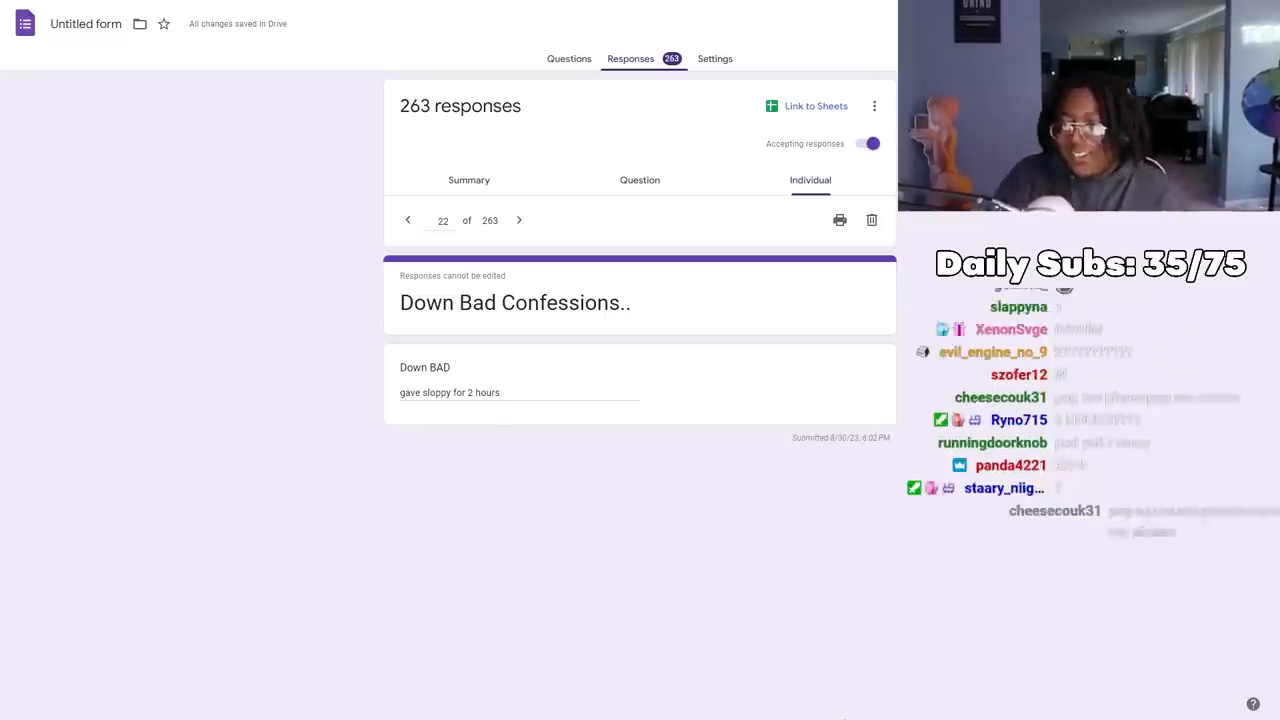
pyautogui.click(520, 220)
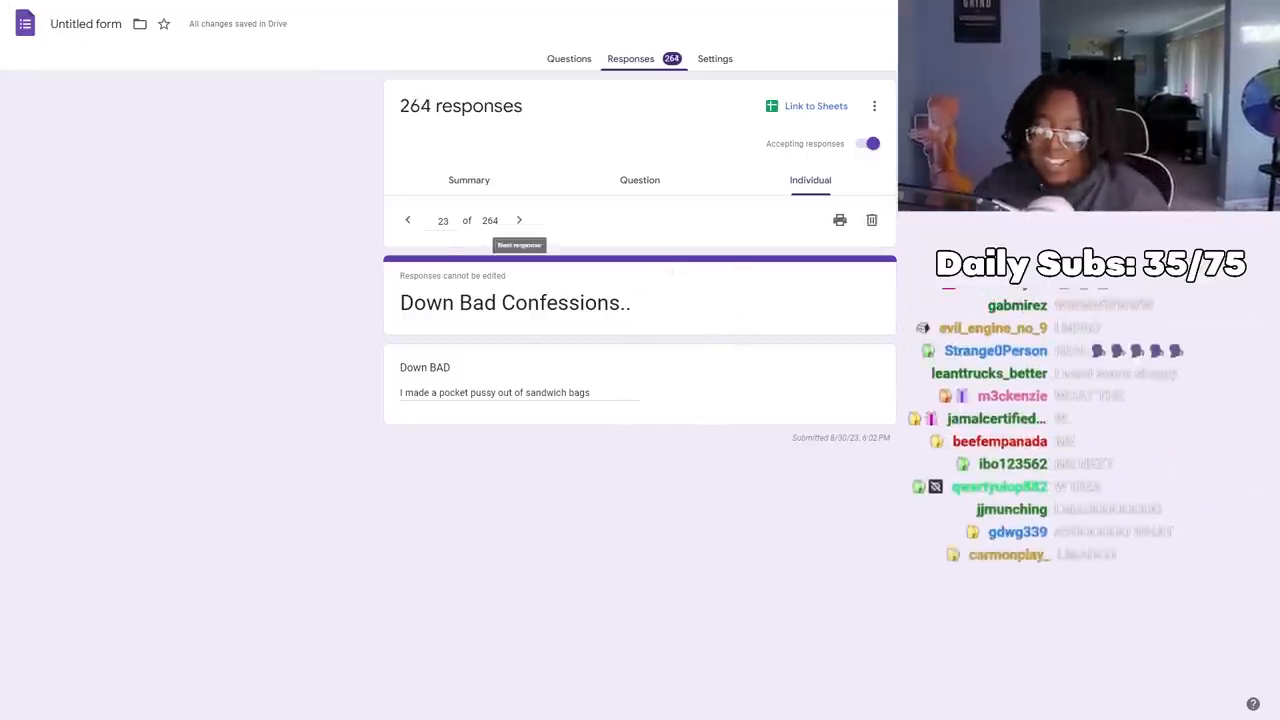
pyautogui.click(518, 220)
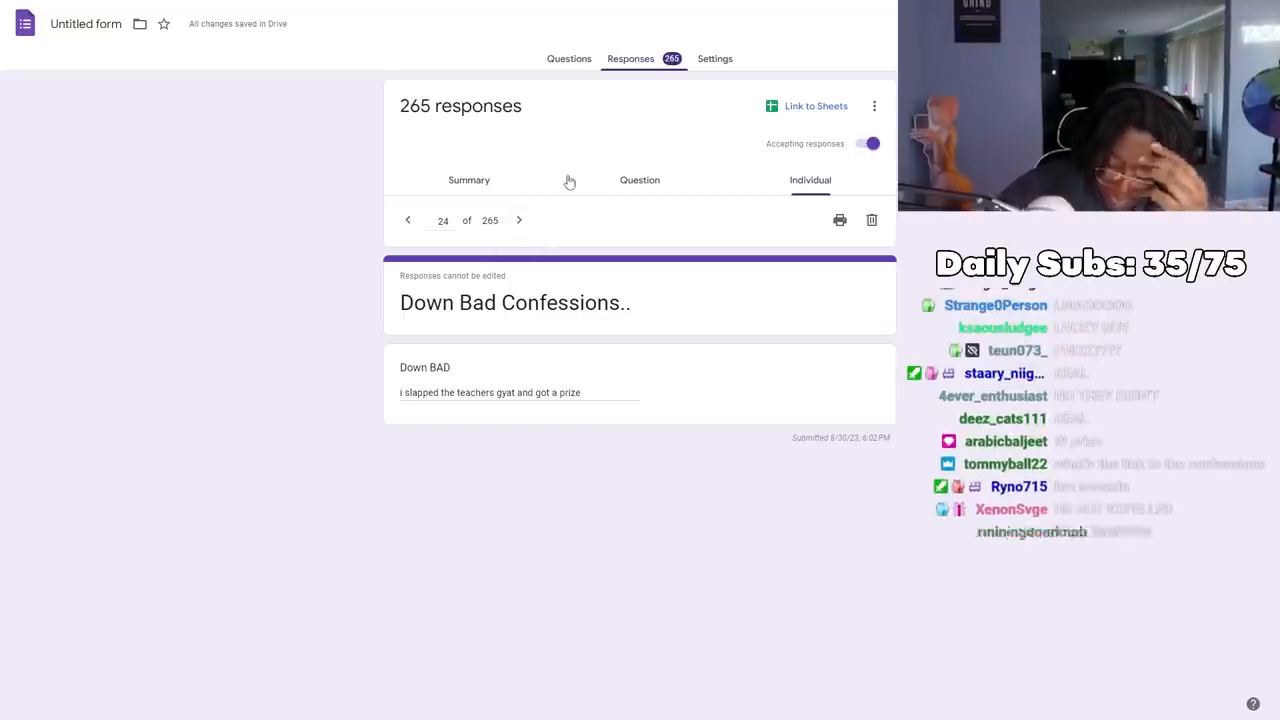
pyautogui.click(518, 220)
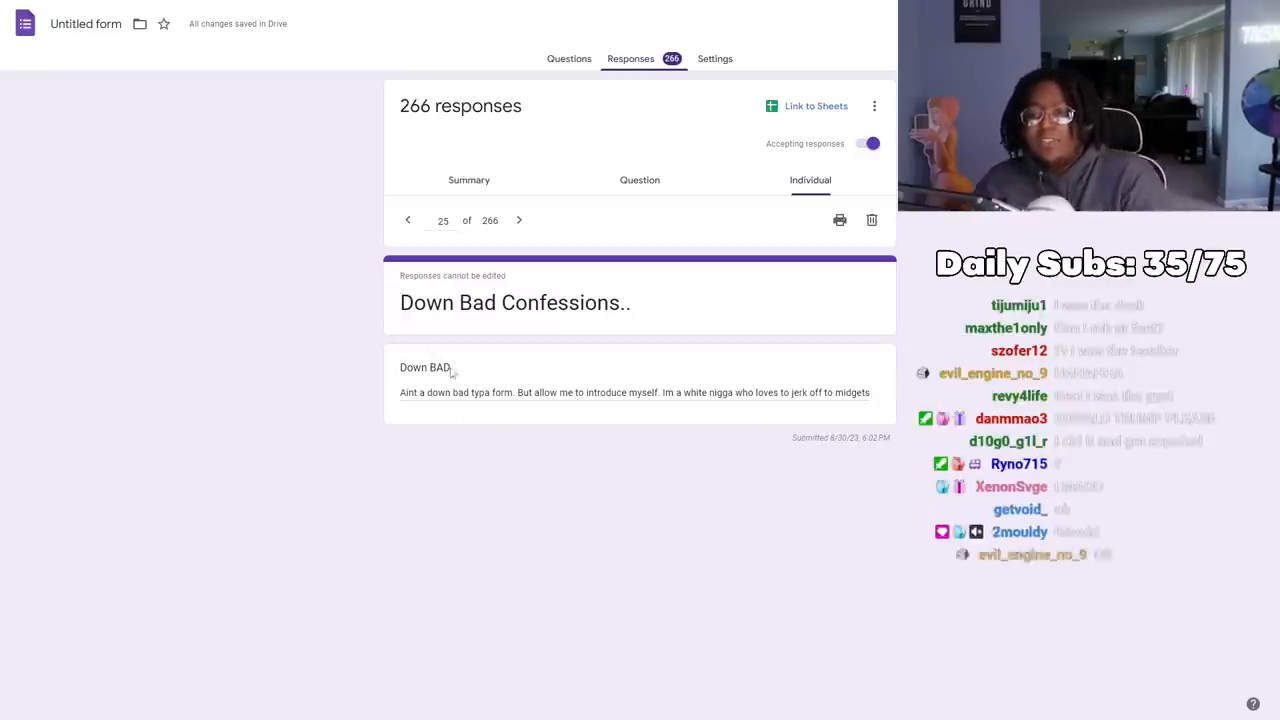
# Read the next four confessions after response 25, advancing one response at a time
pyautogui.click(520, 220)
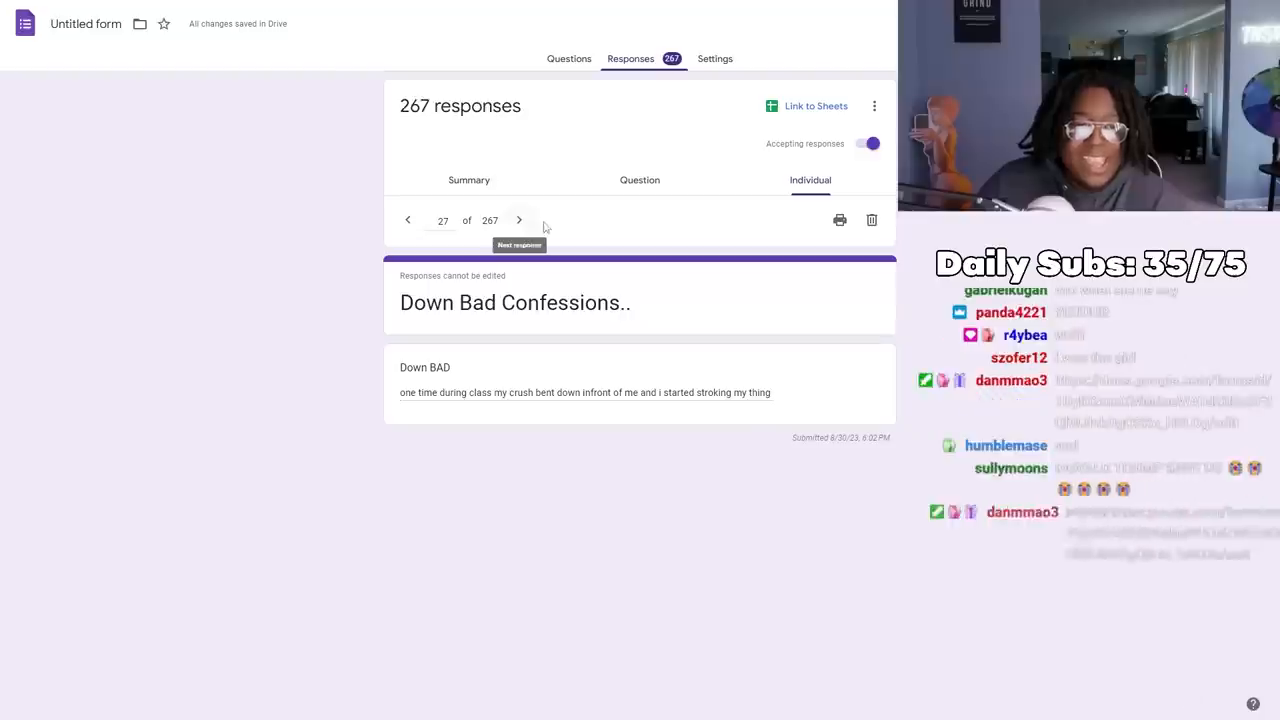
pyautogui.click(518, 220)
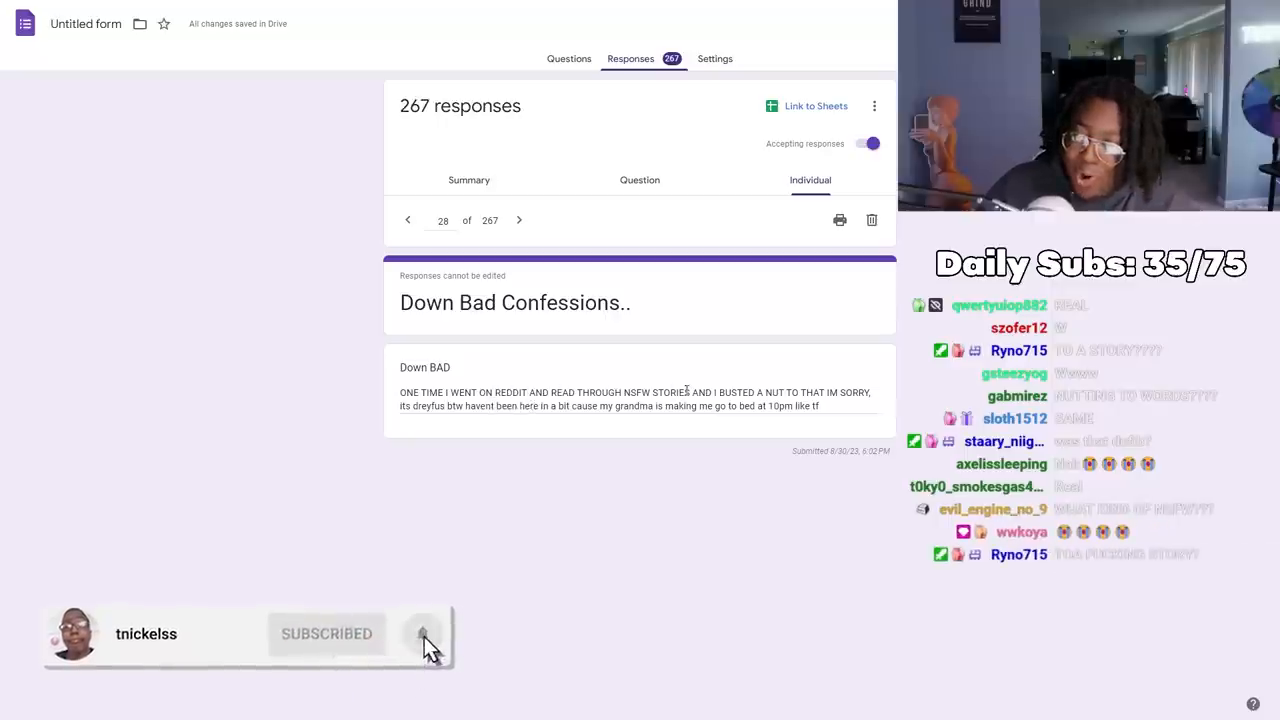
pyautogui.click(518, 220)
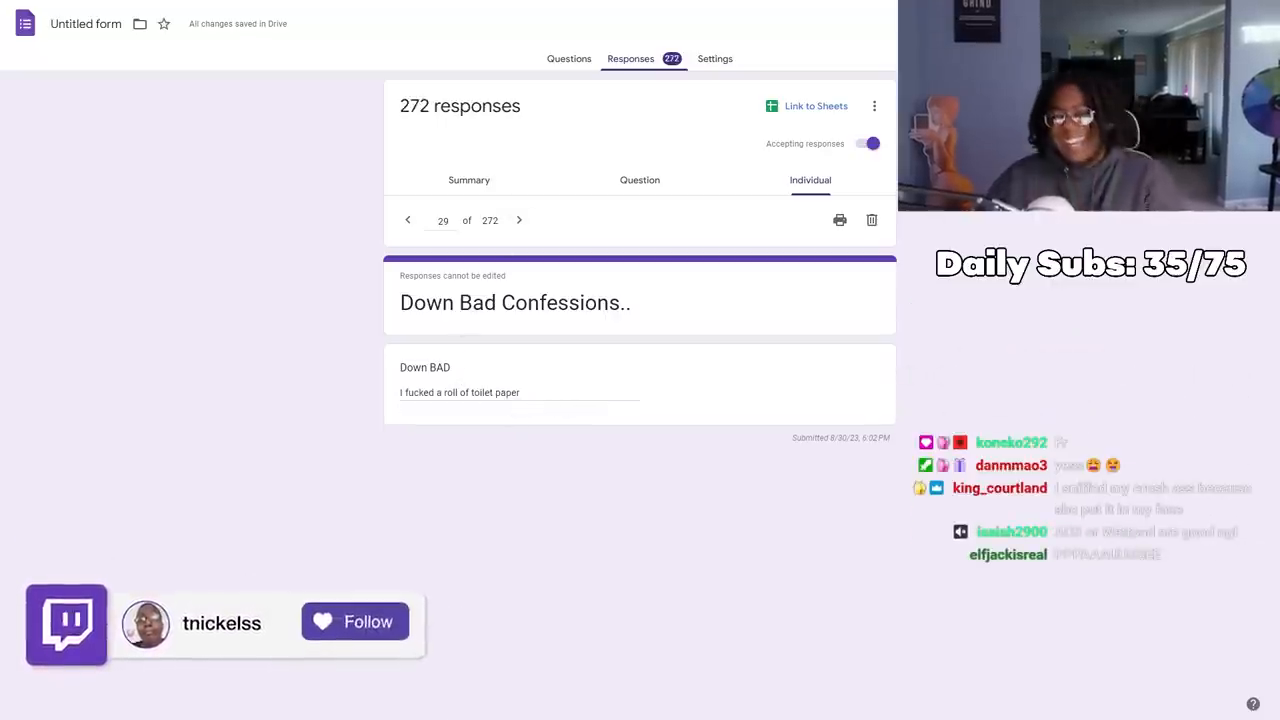
pyautogui.click(354, 620)
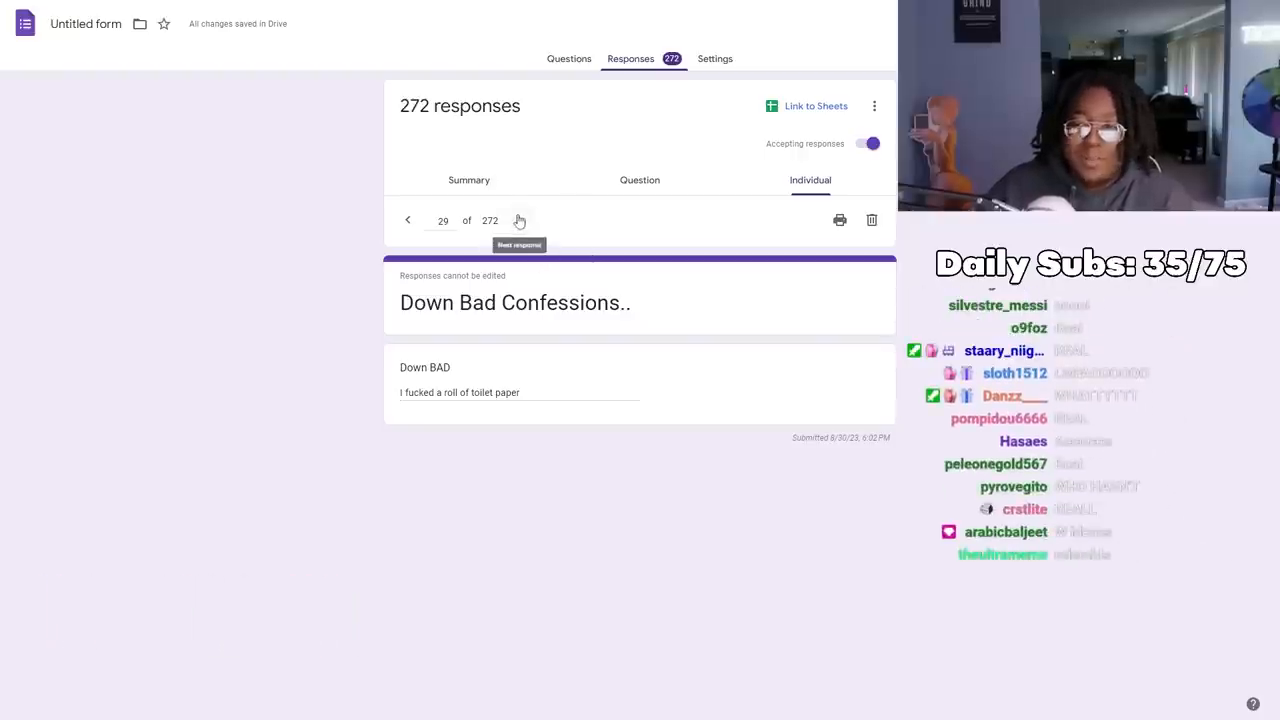
# Continue four more confessions to reach response 41 of 284
pyautogui.click(520, 220)
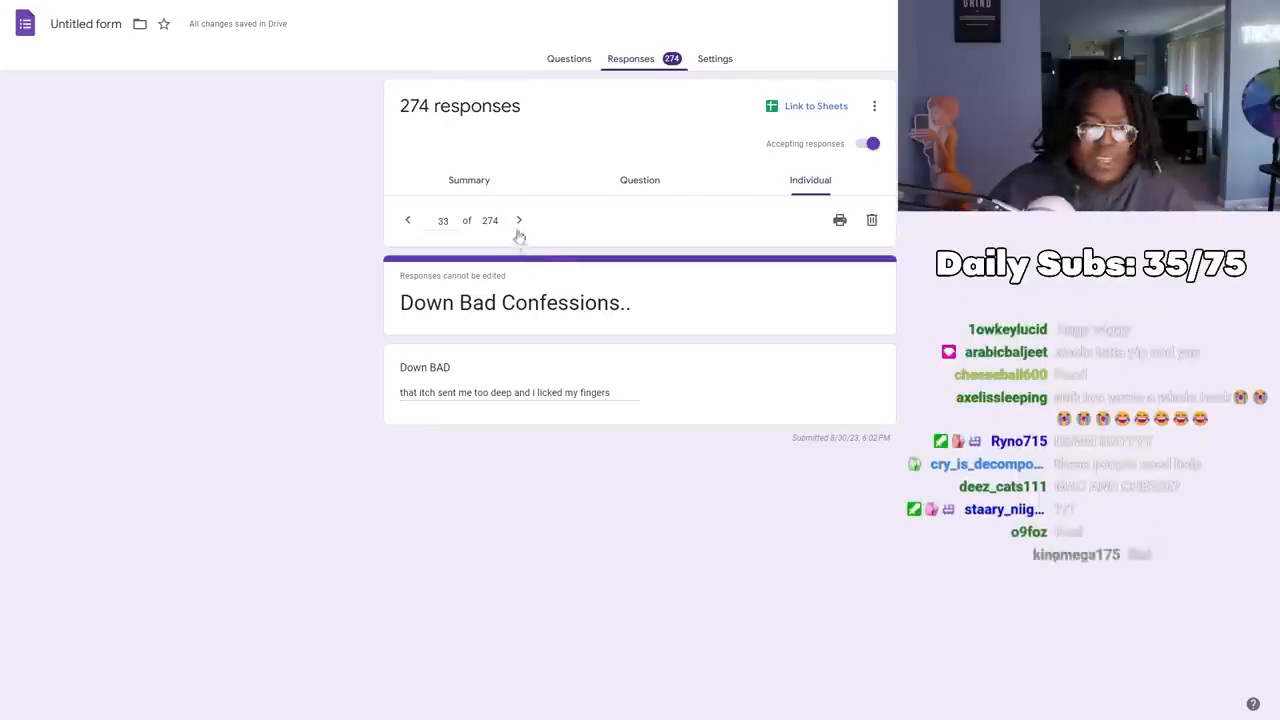
pyautogui.click(518, 220)
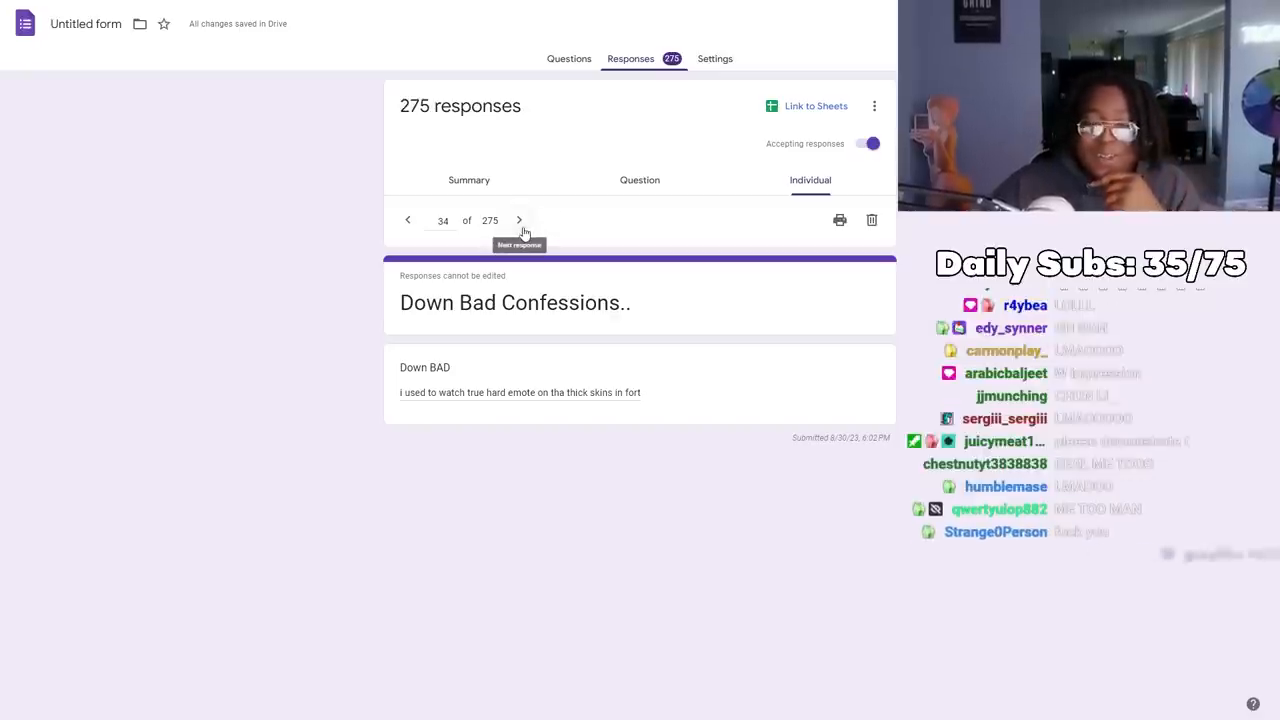
pyautogui.moveTo(544, 228)
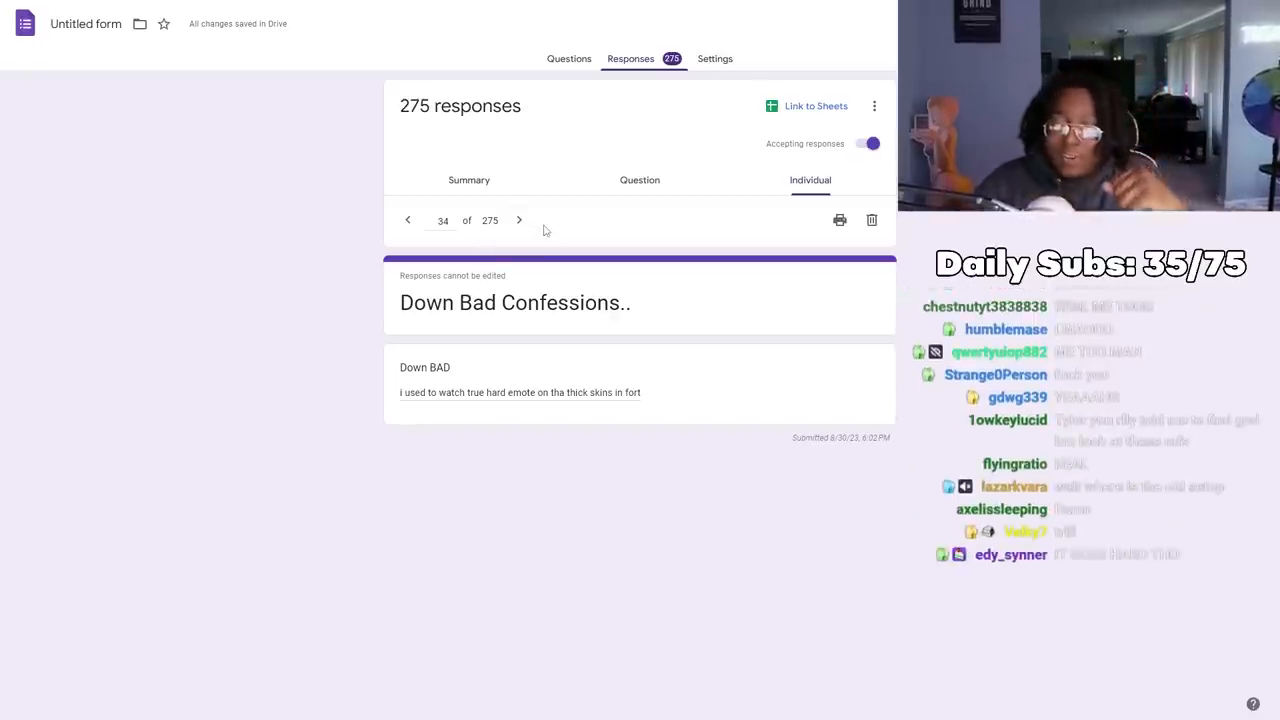
pyautogui.click(518, 218)
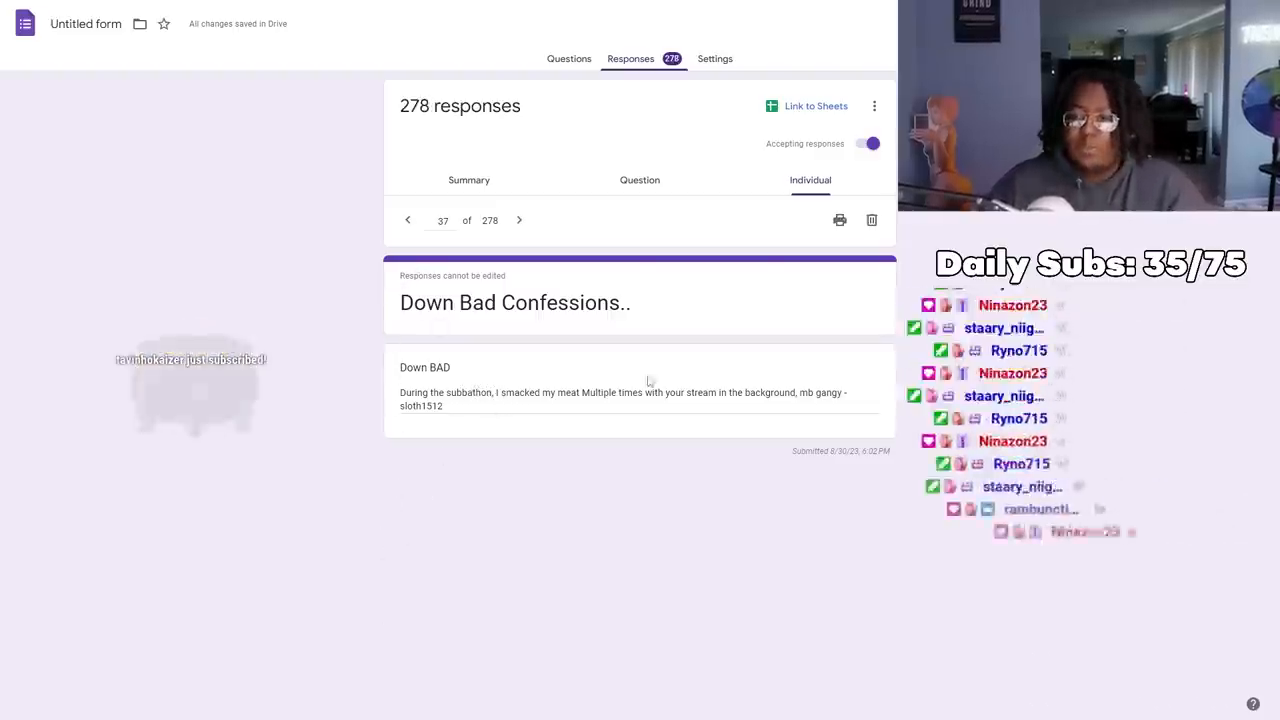
pyautogui.click(520, 220)
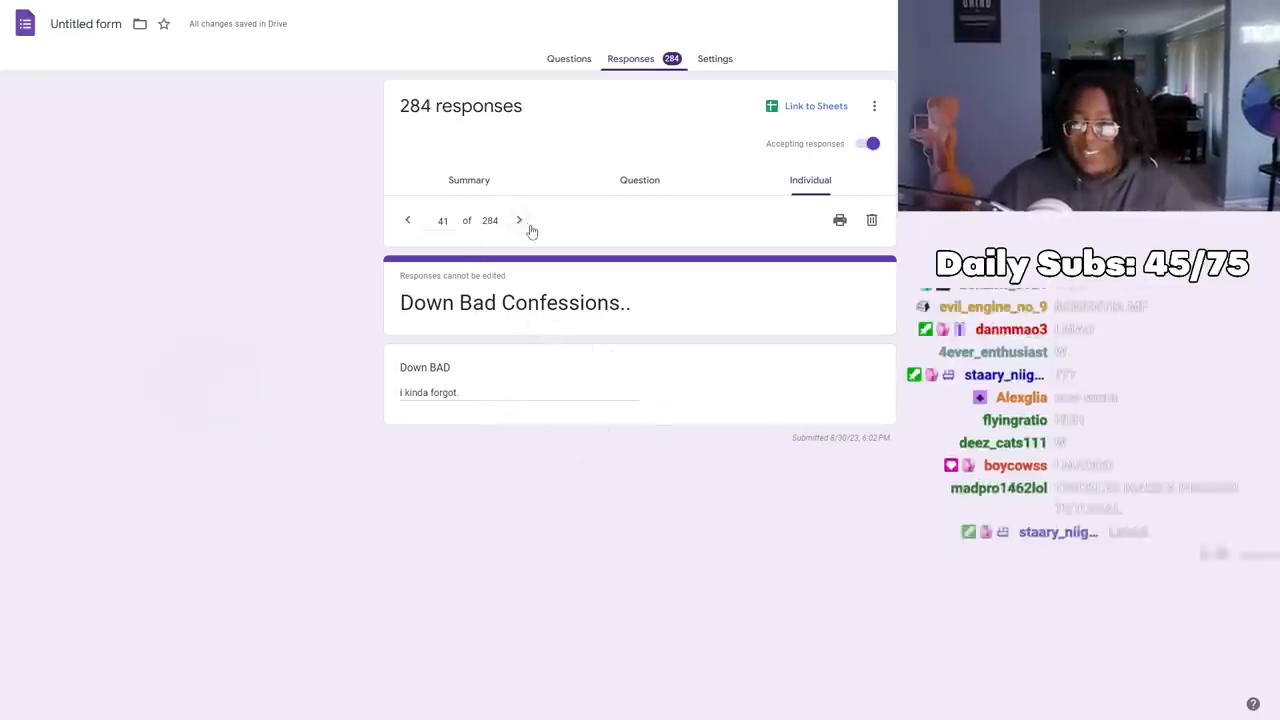
# Move ahead two confessions so the counter reads 50 of 289
pyautogui.click(518, 220)
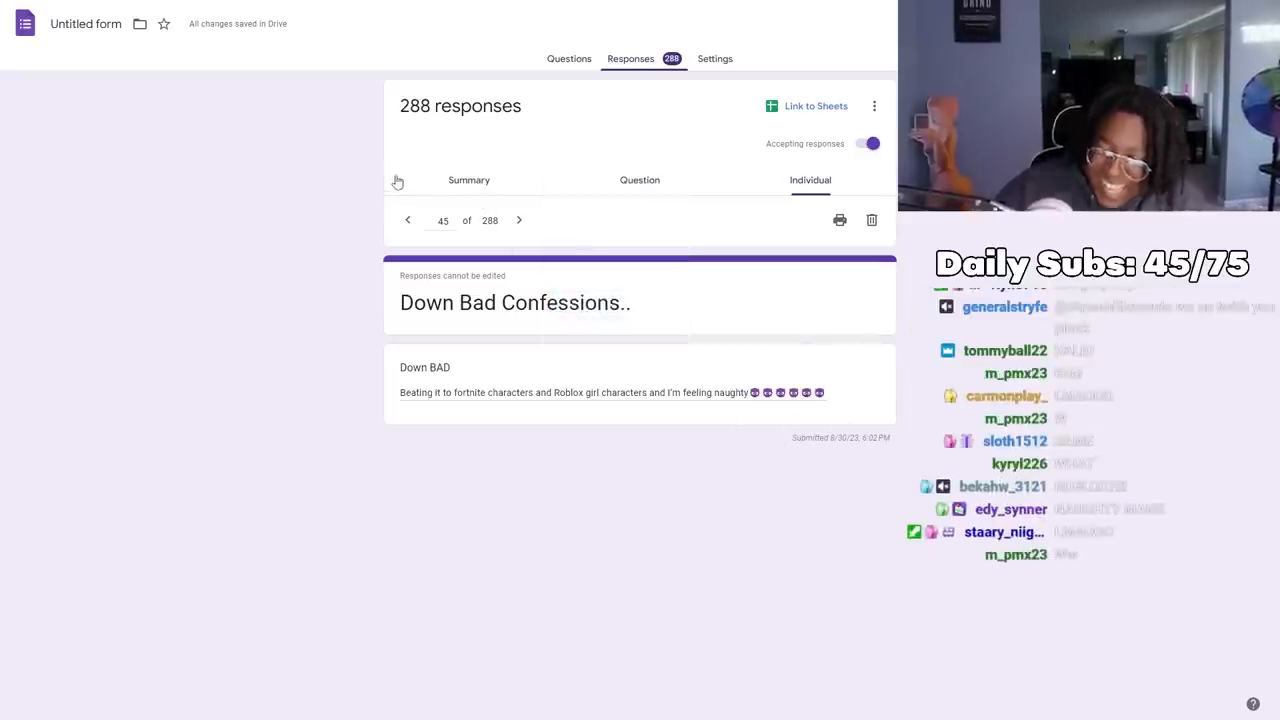
pyautogui.click(518, 220)
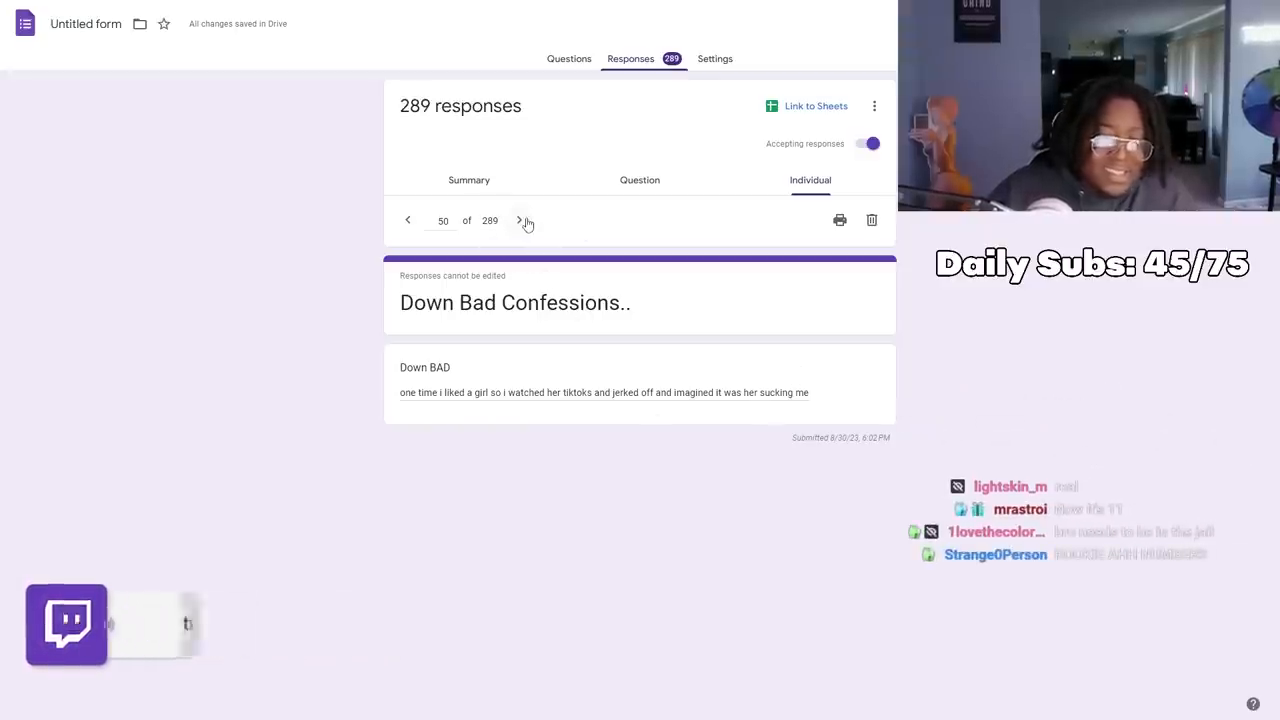
# Read through five further confessions, arriving at response 57 of 291
pyautogui.click(518, 220)
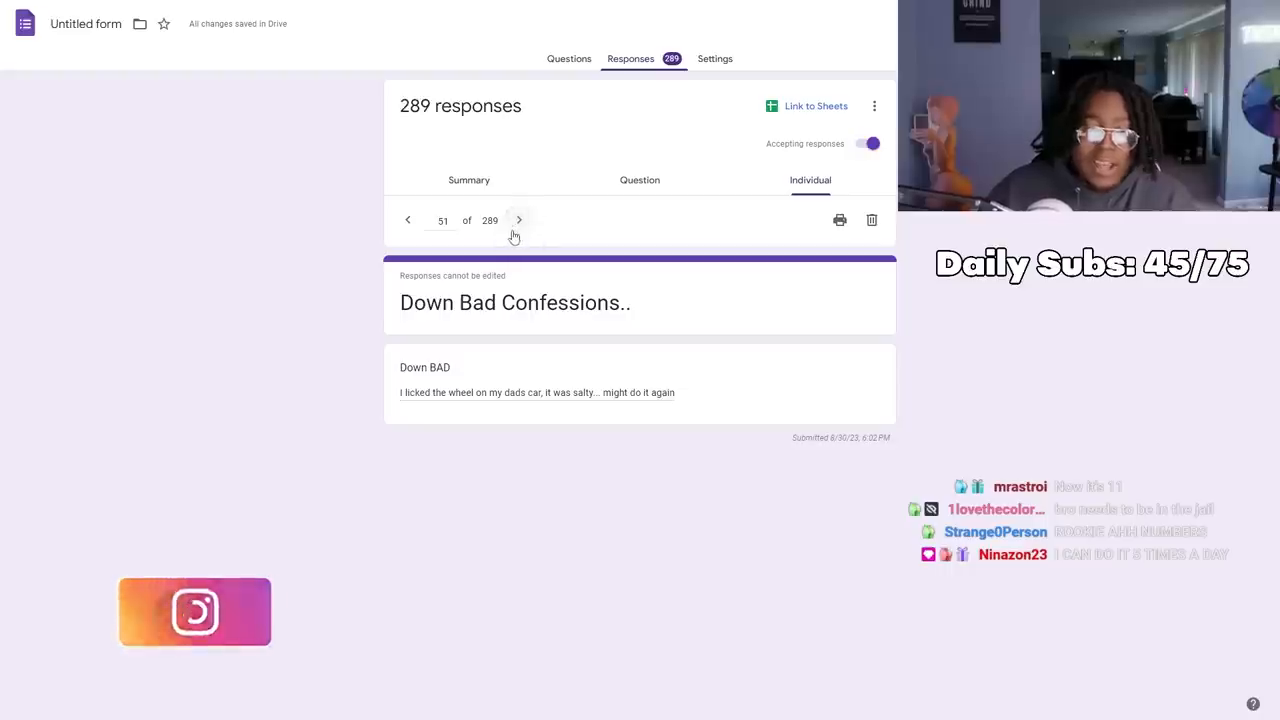
pyautogui.click(518, 220)
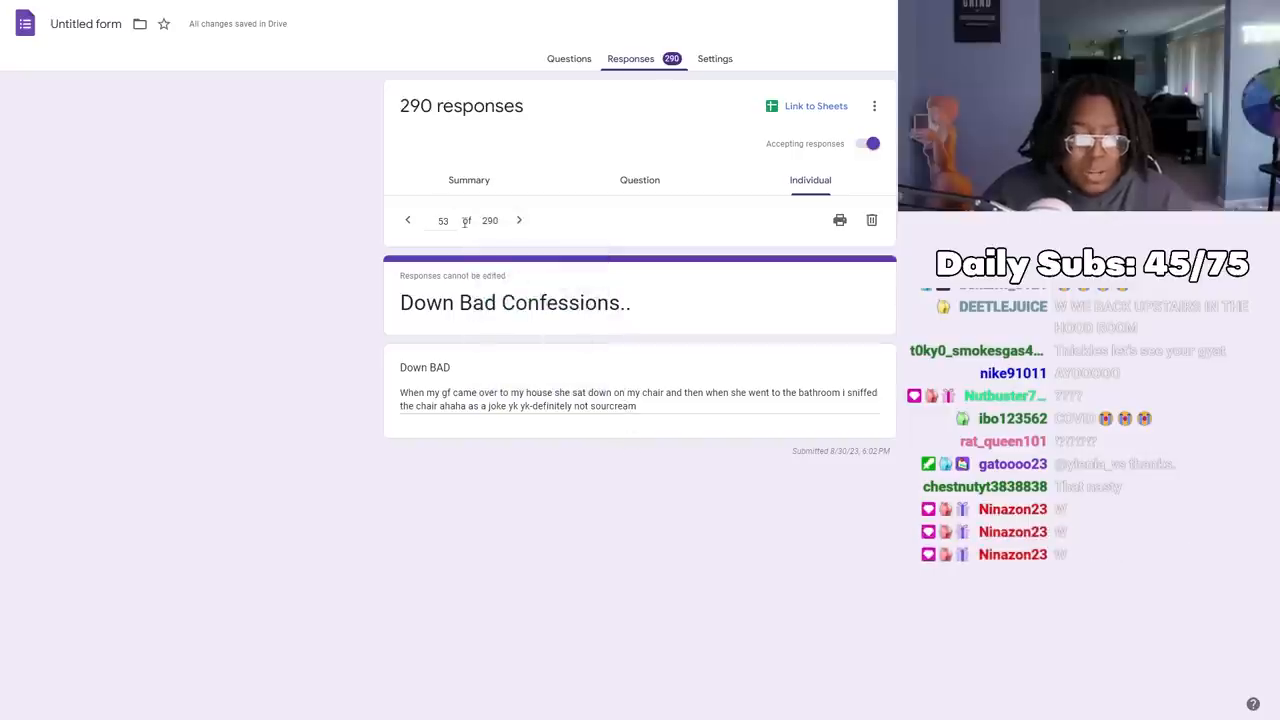
pyautogui.click(518, 220)
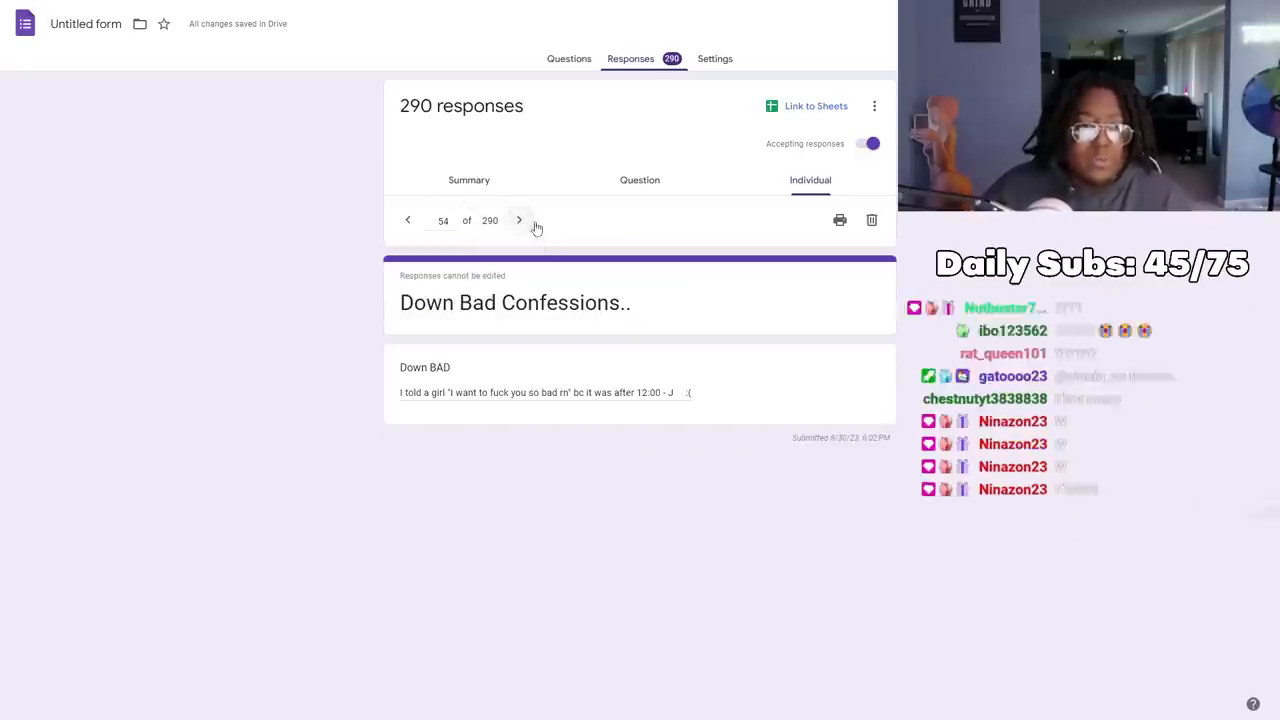
pyautogui.click(518, 220)
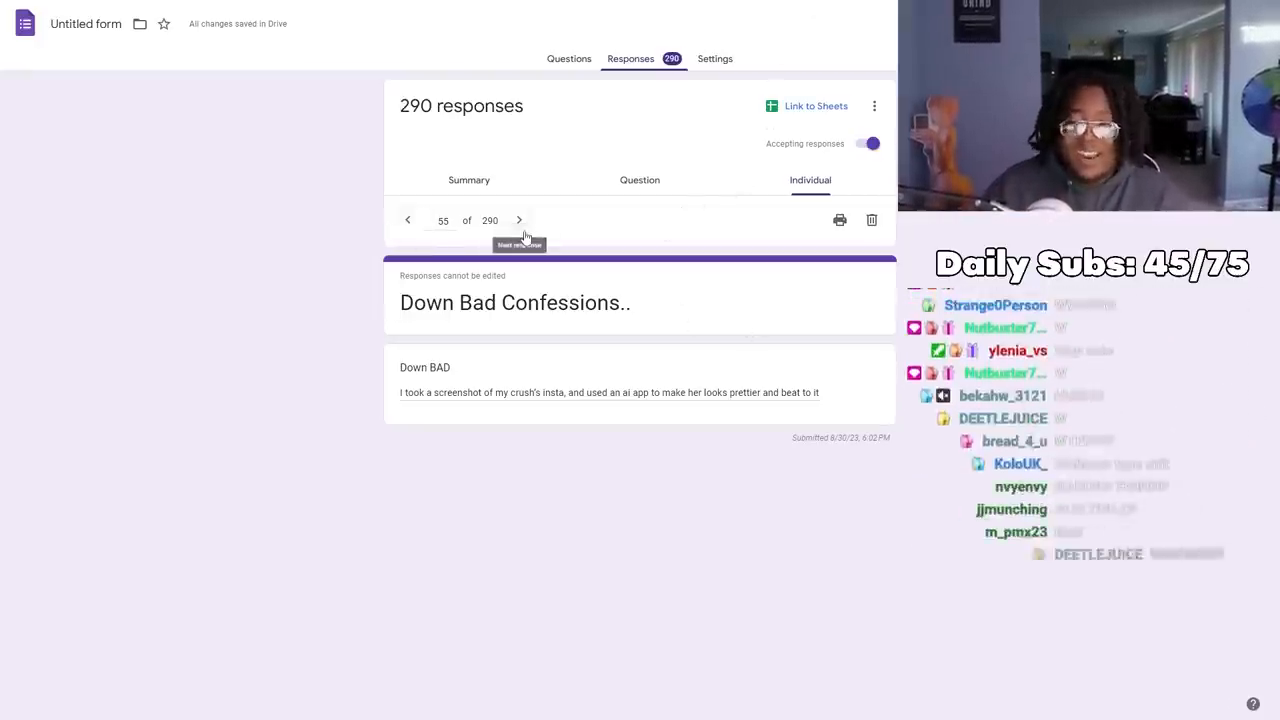
pyautogui.click(518, 220)
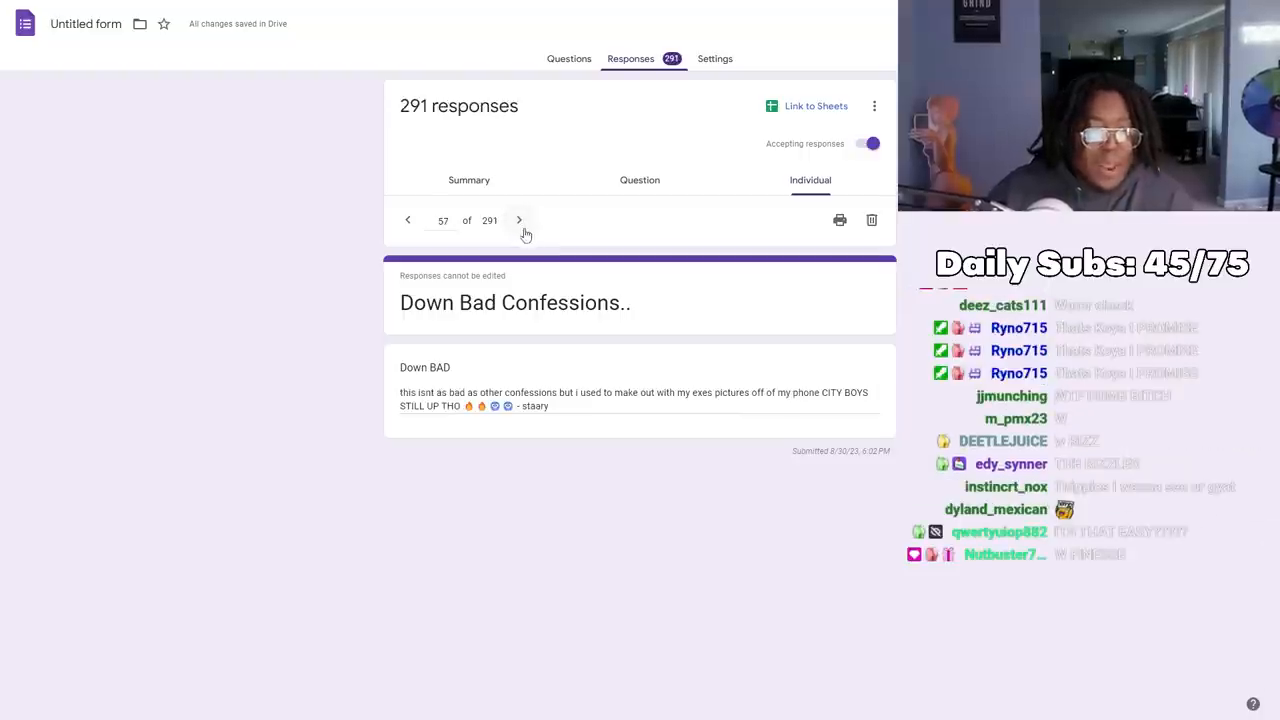
pyautogui.moveTo(524, 244)
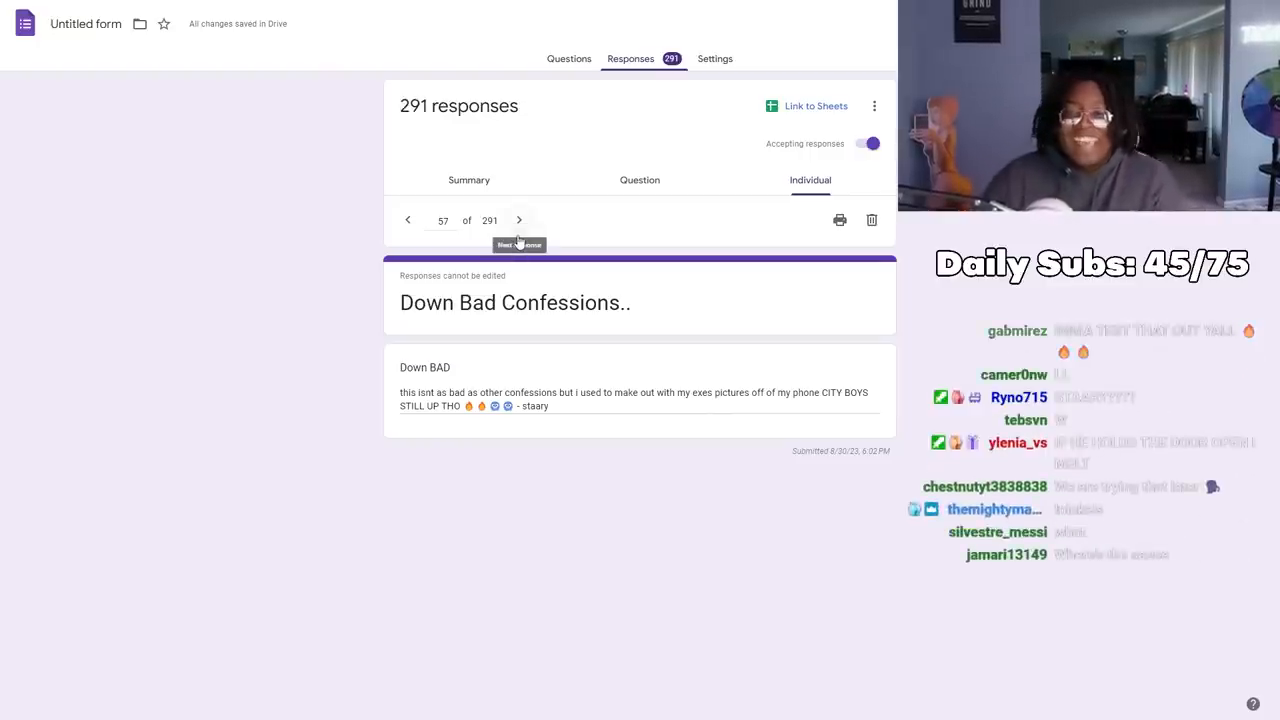
# Go through six more confessions, reaching response 74 with 298 now submitted
pyautogui.click(518, 220)
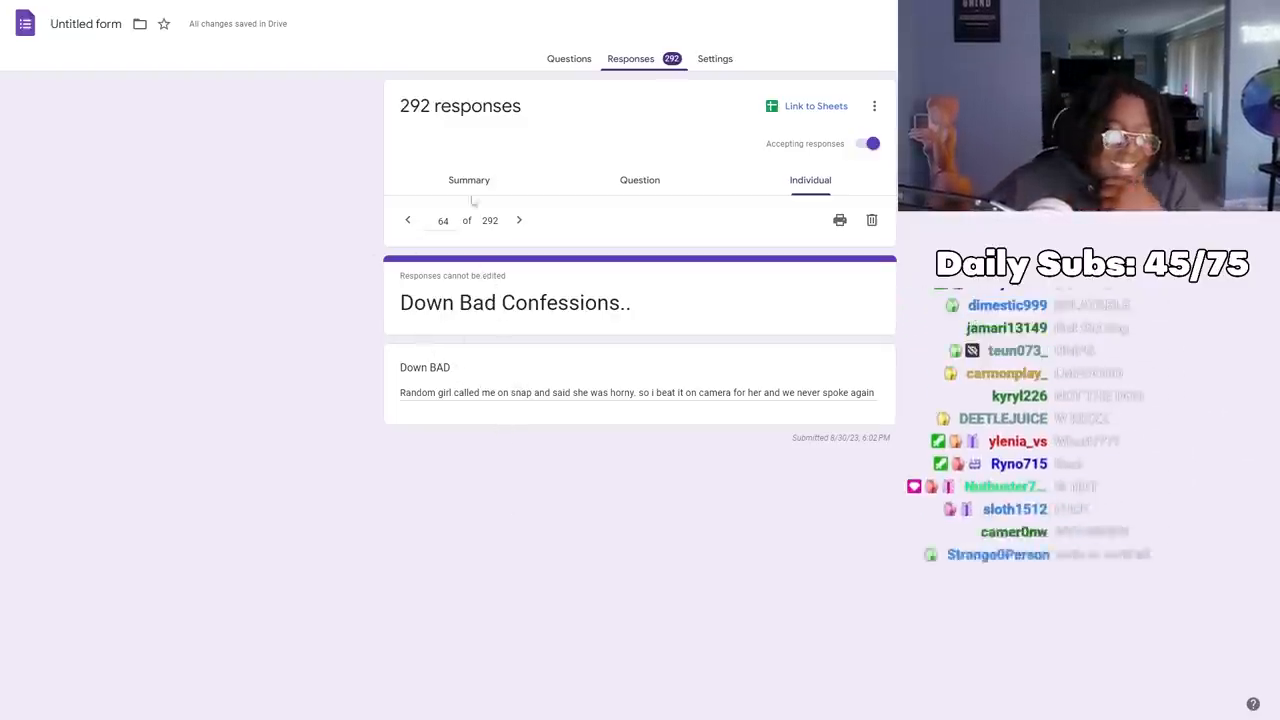
pyautogui.click(518, 220)
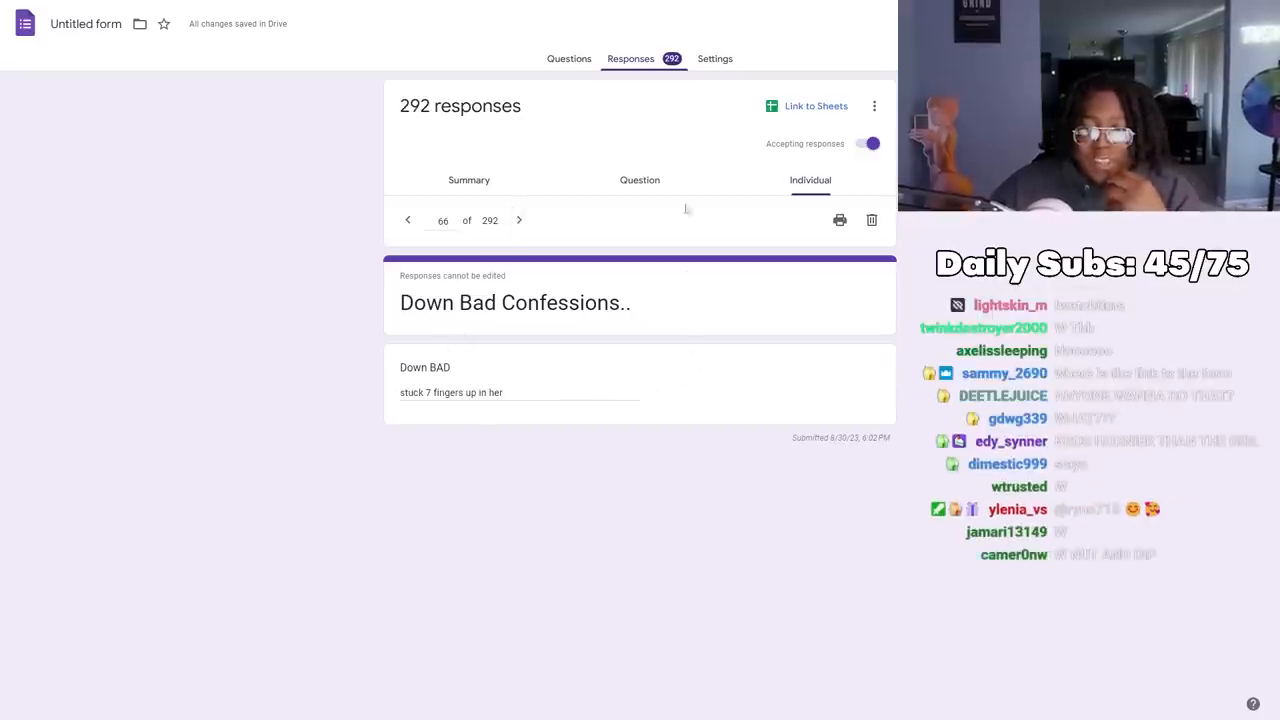
pyautogui.moveTo(520, 220)
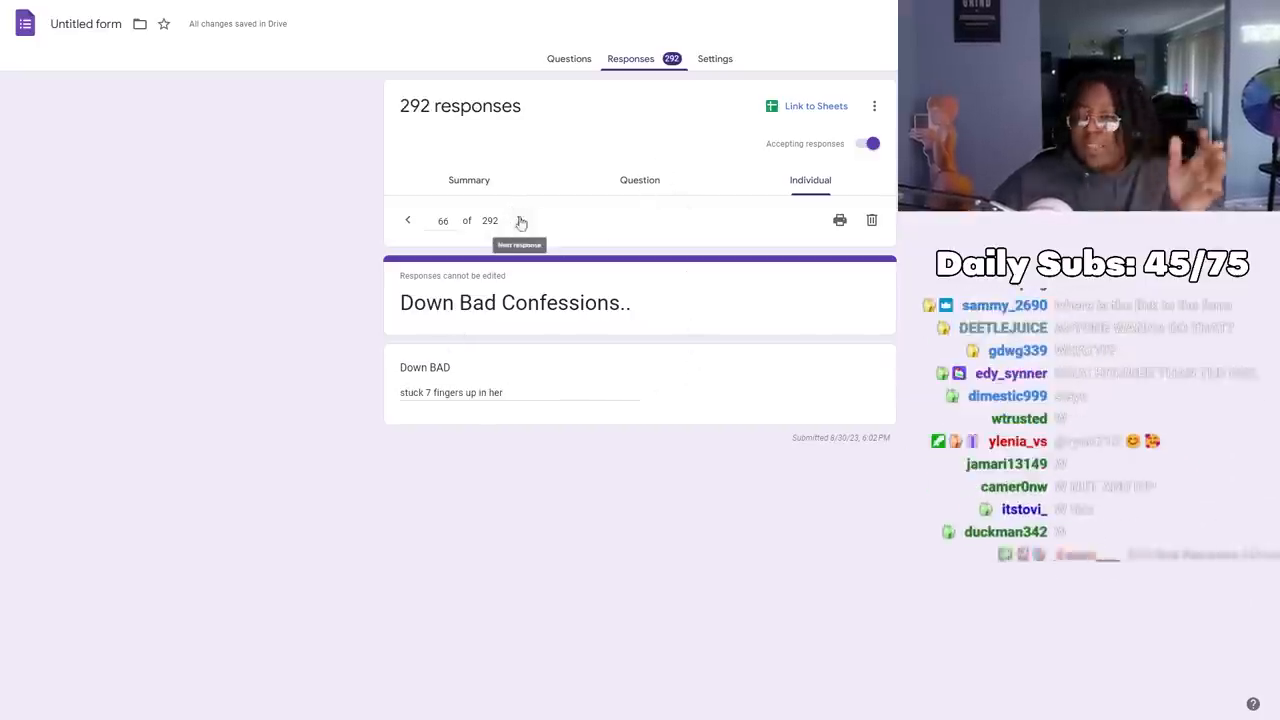
pyautogui.click(518, 220)
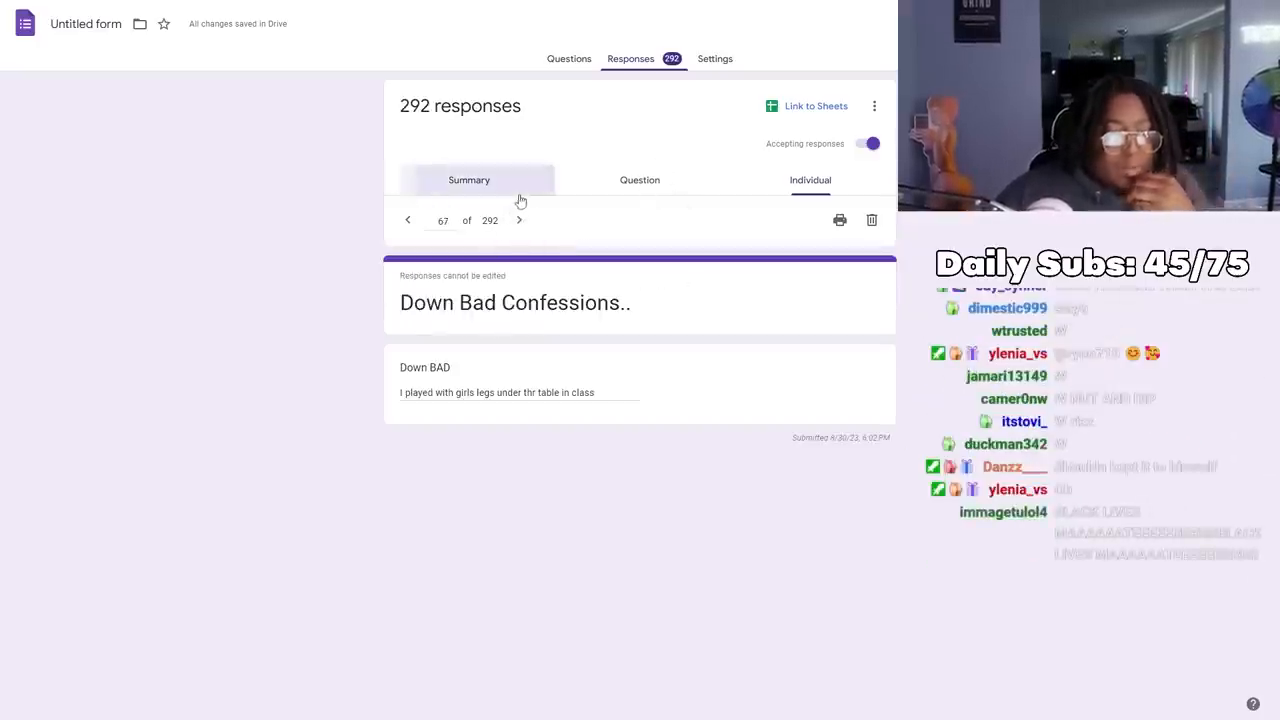
pyautogui.click(518, 220)
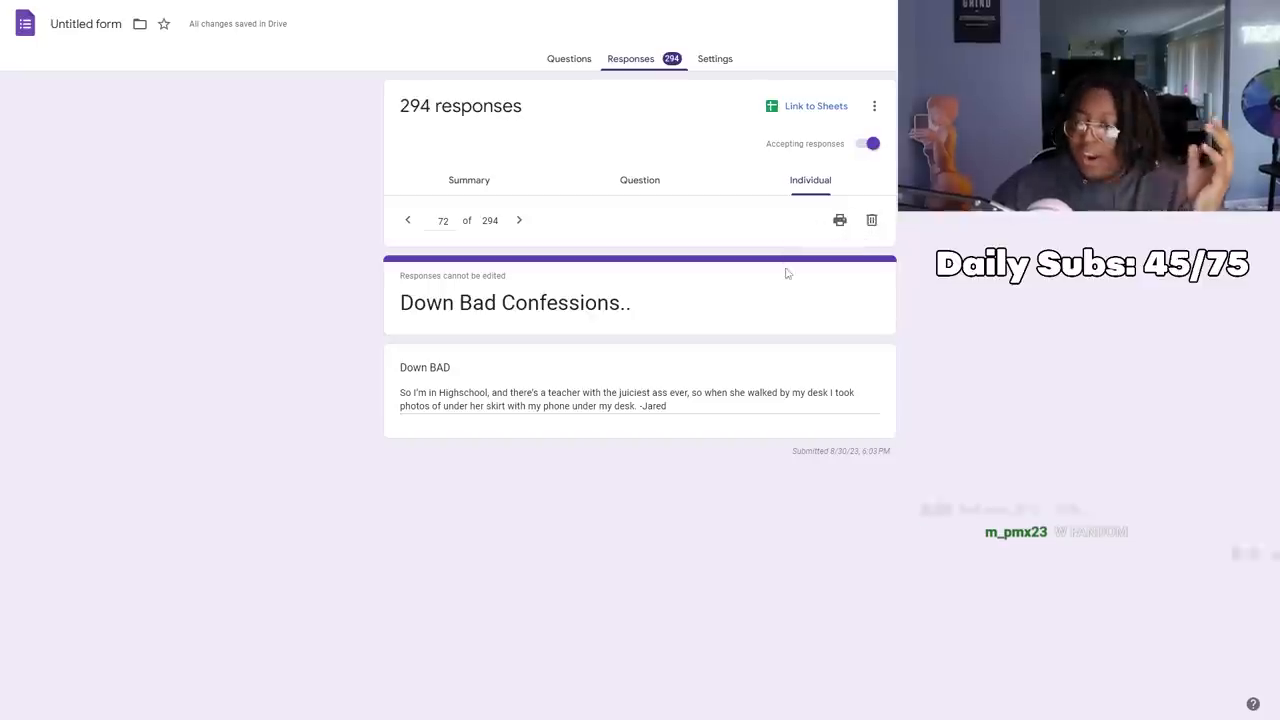
pyautogui.click(518, 220)
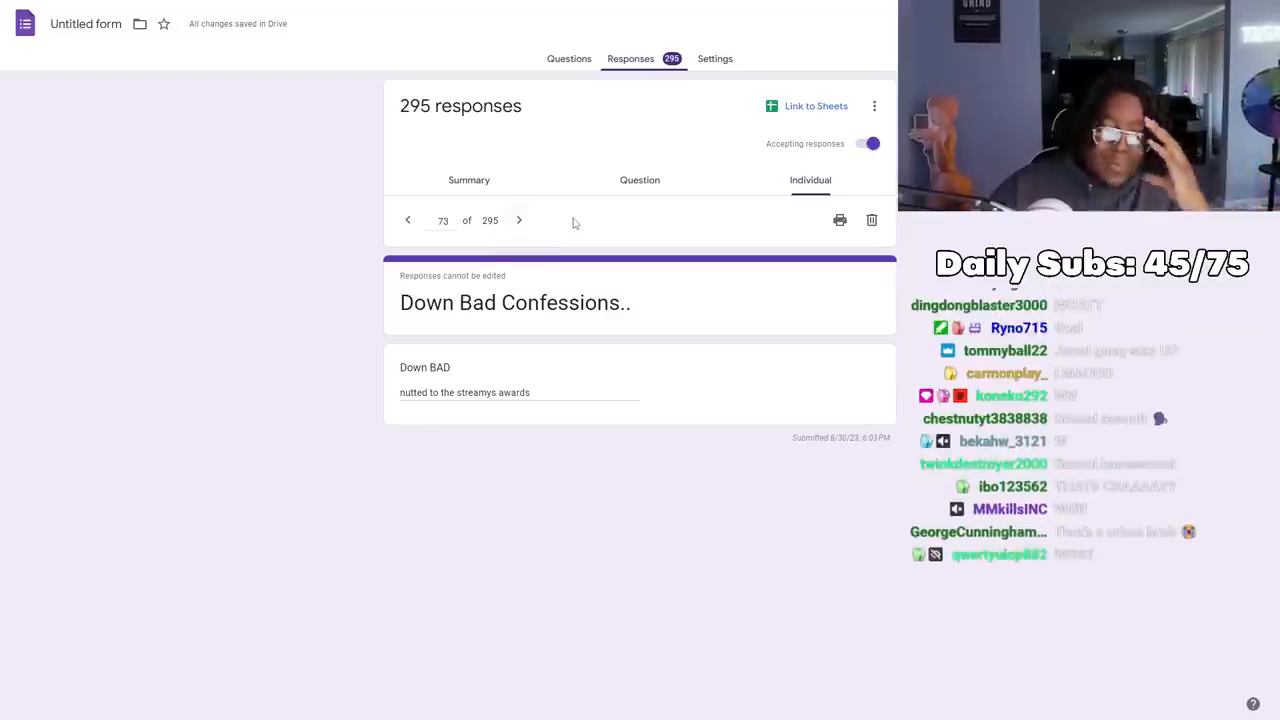
pyautogui.click(518, 220)
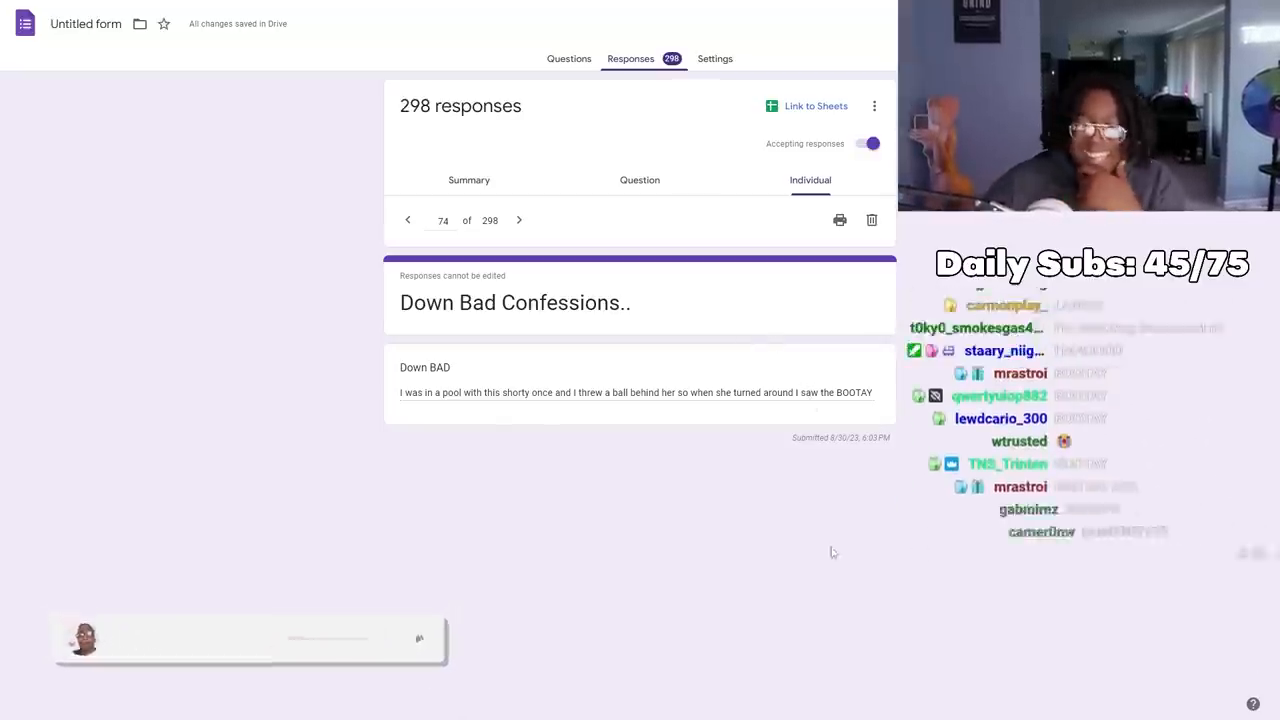
# Advance to confession 75 of 298 and click into its answer text
pyautogui.click(518, 220)
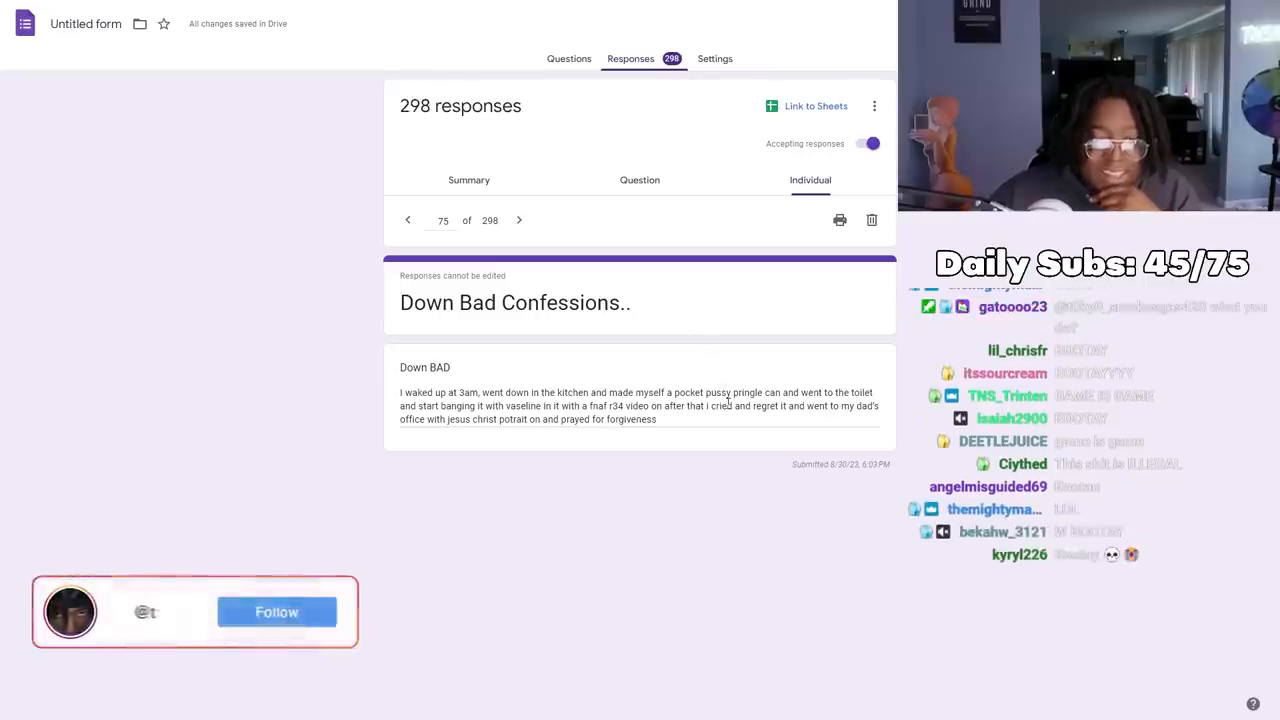
pyautogui.click(276, 612)
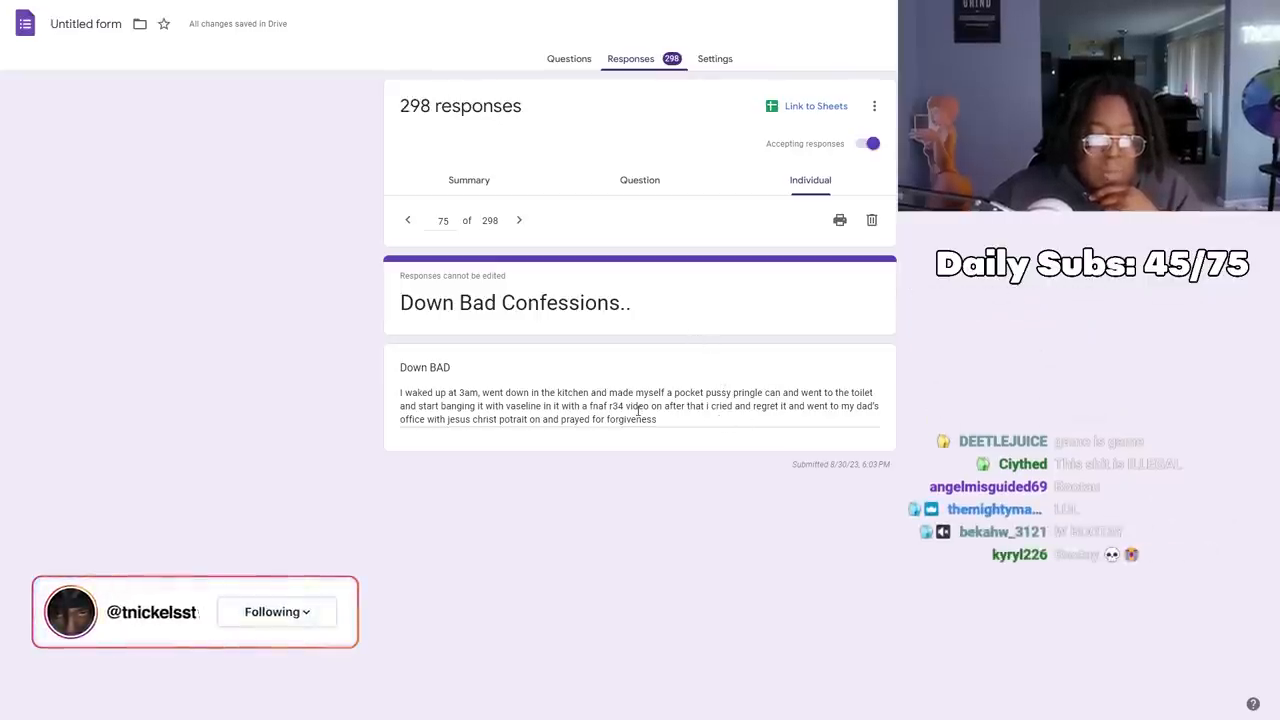